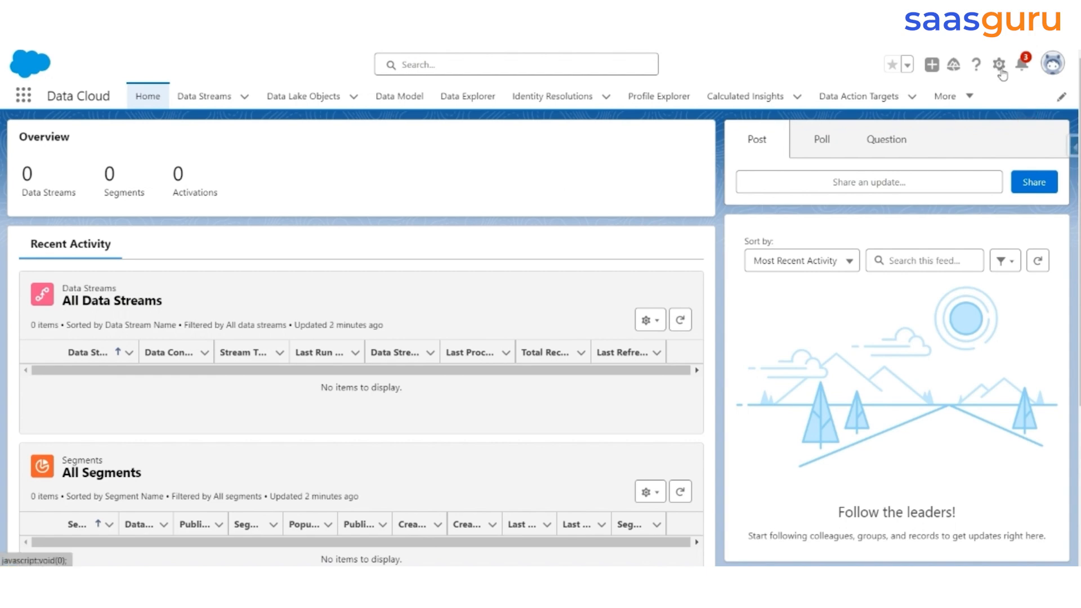
- Open the Salesforce CRM connector settings in Data Cloud setup
left_click(999, 64)
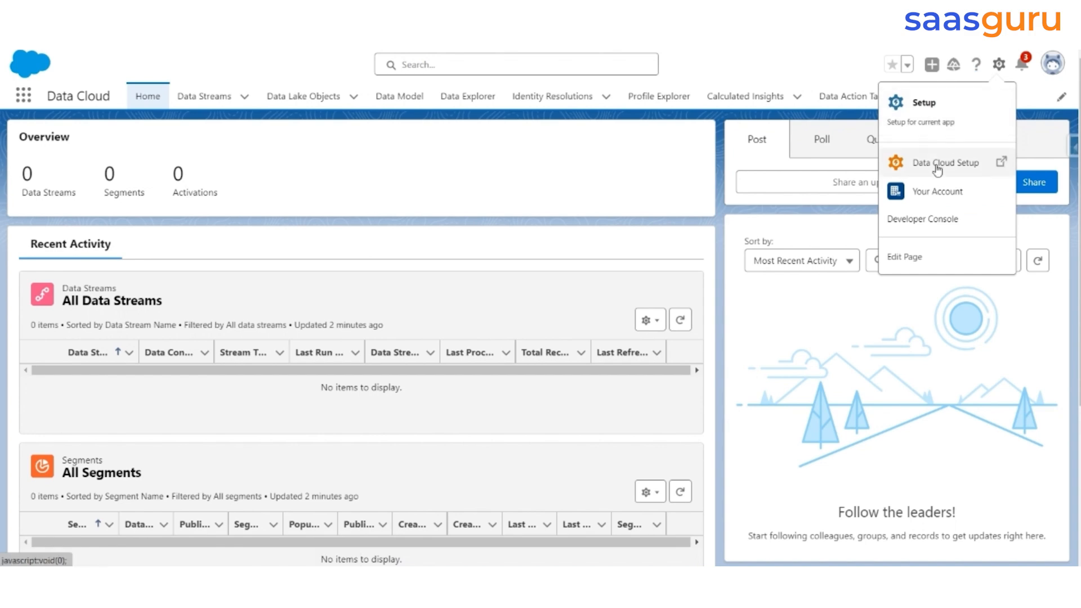
left_click(946, 162)
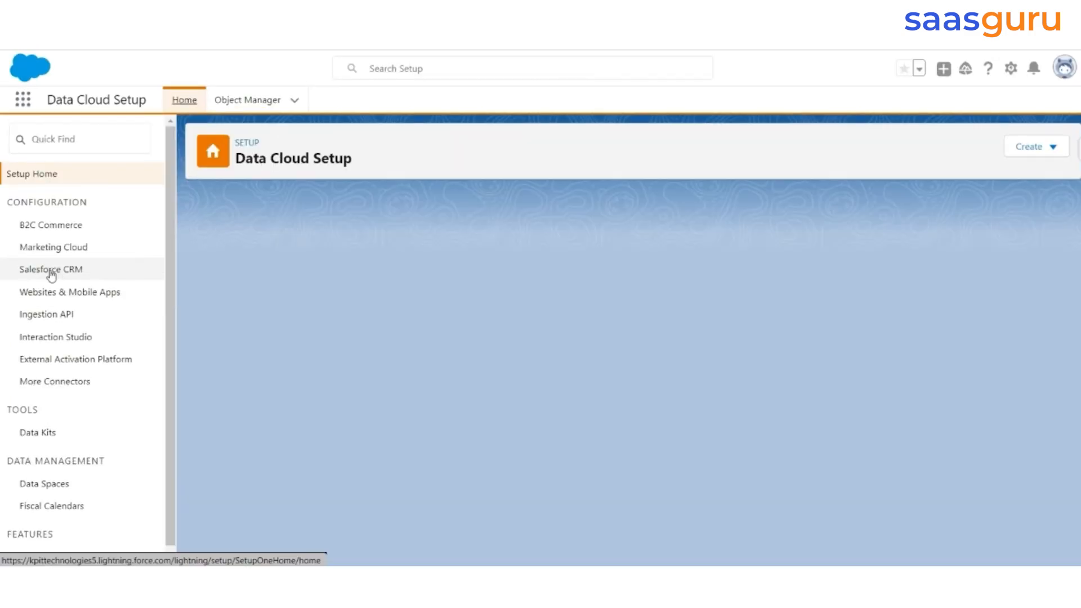
left_click(51, 270)
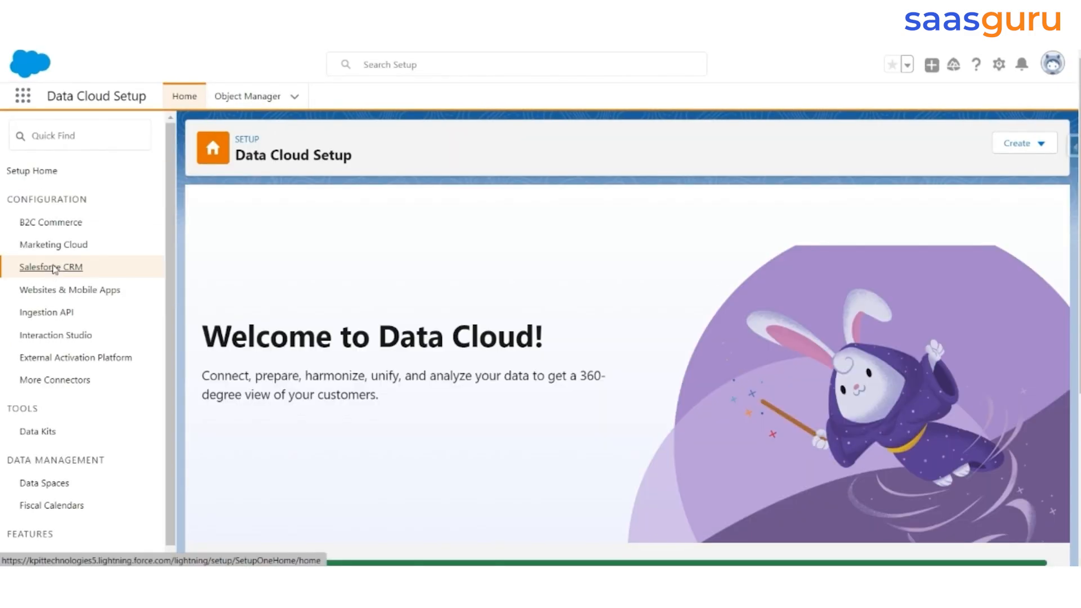
left_click(50, 267)
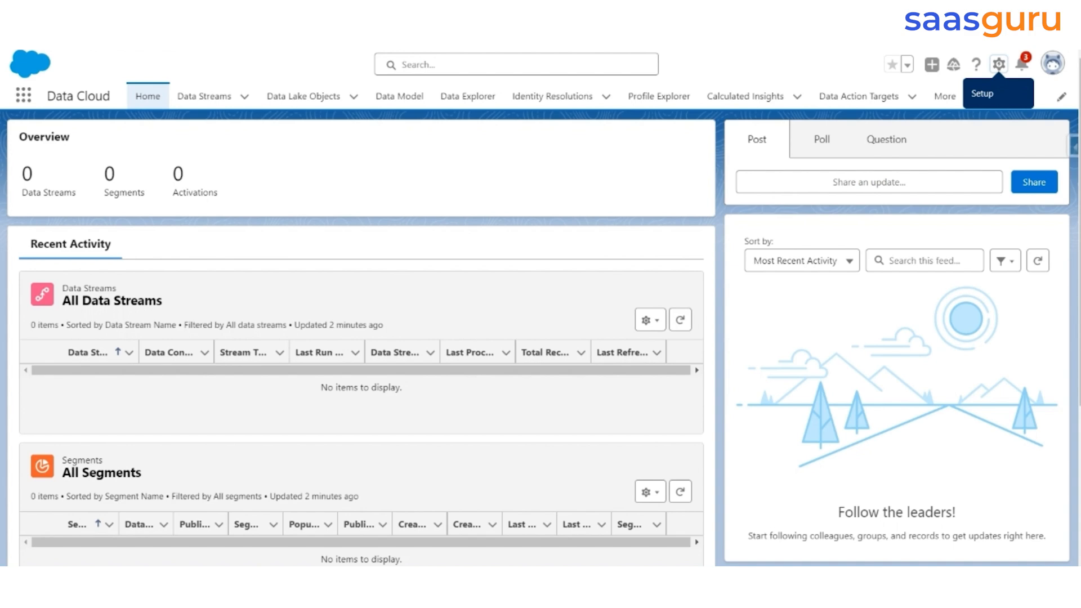
mouse_move(205, 96)
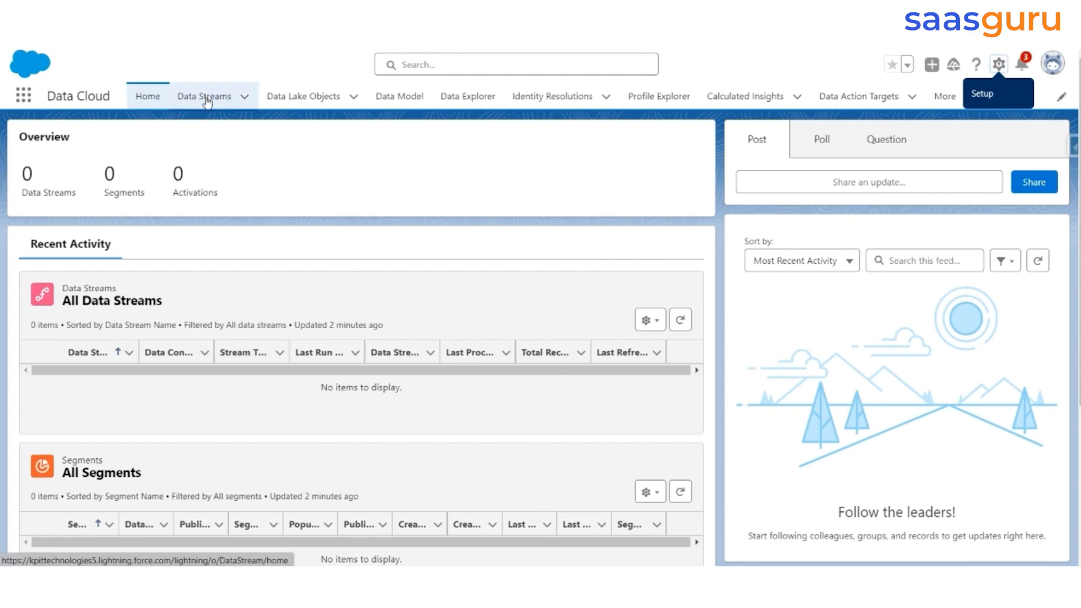
- Start a new Salesforce CRM data stream for the KPIT Technologies org and browse the data bundles
left_click(204, 96)
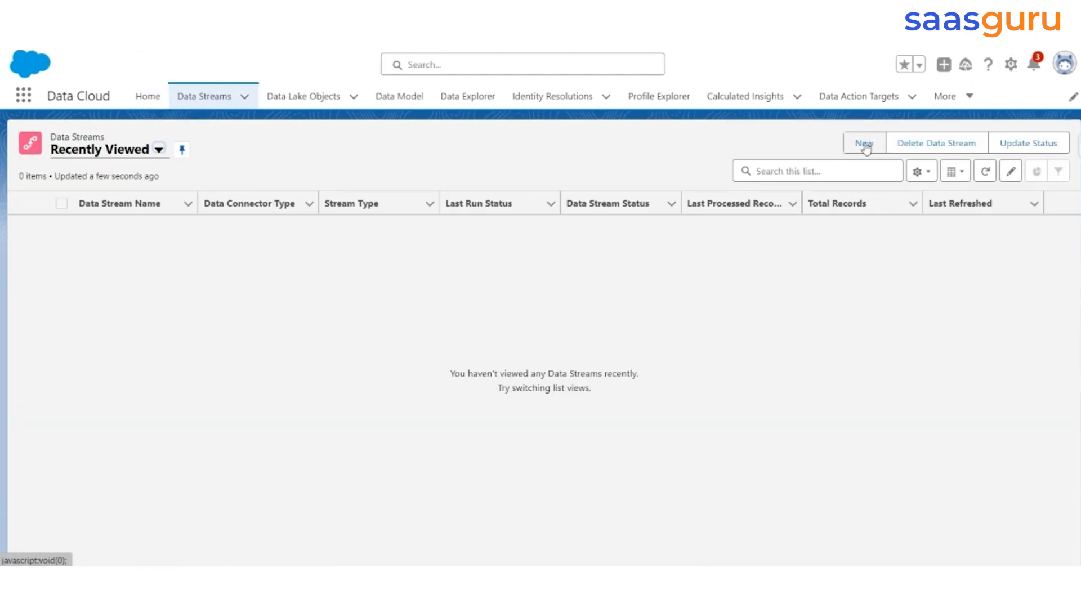
left_click(863, 143)
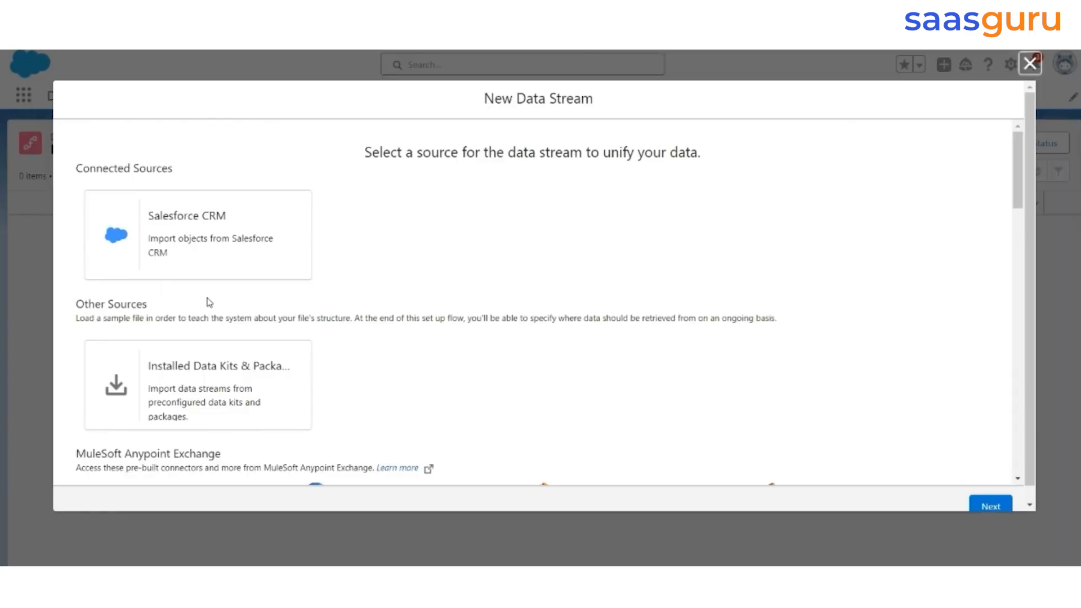
left_click(196, 234)
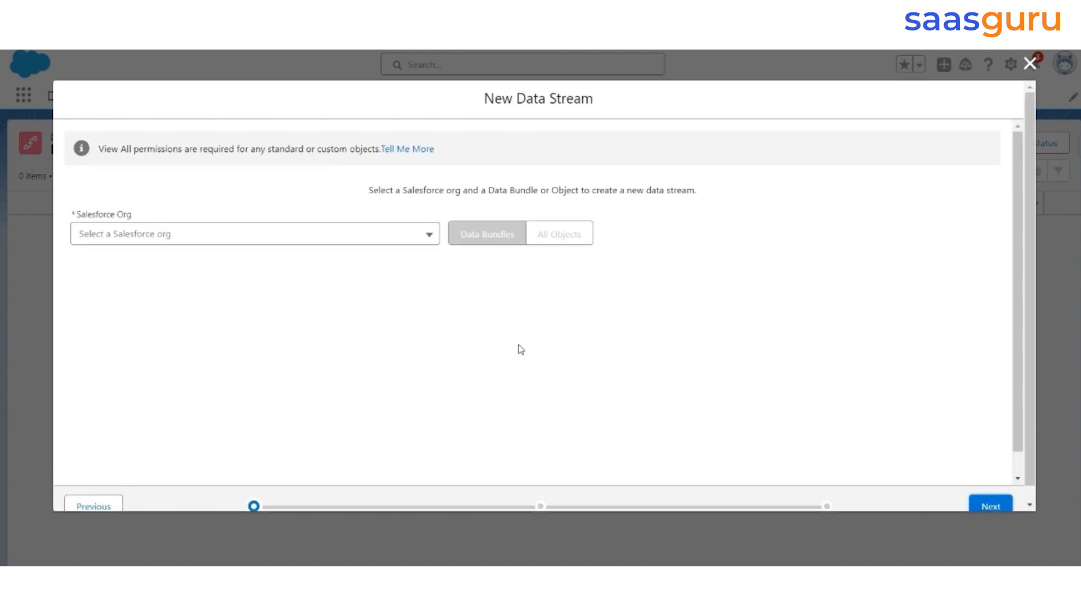
left_click(254, 233)
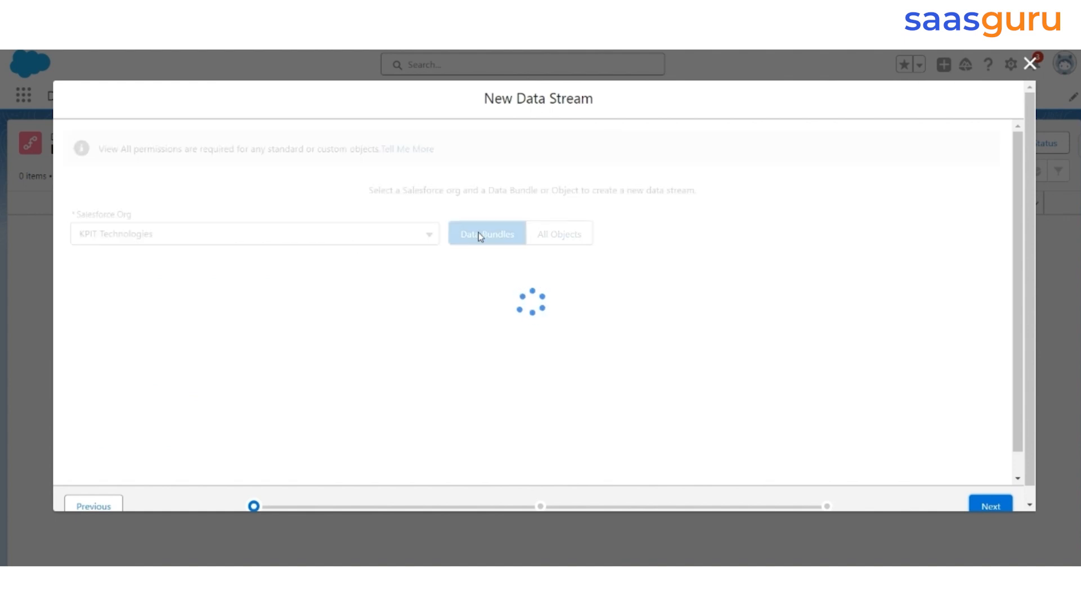
left_click(486, 233)
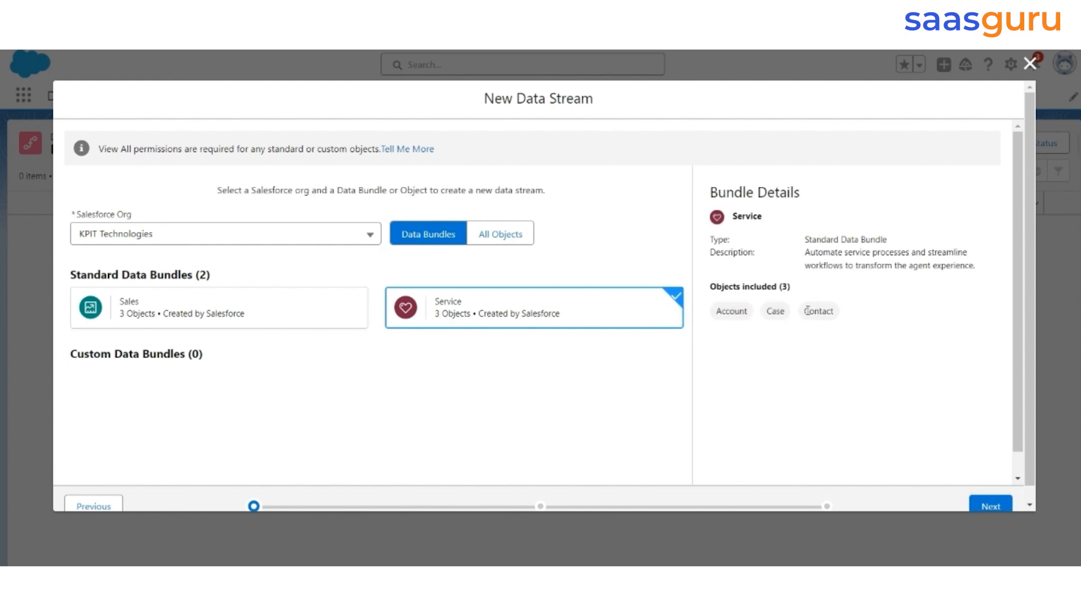
mouse_move(788, 316)
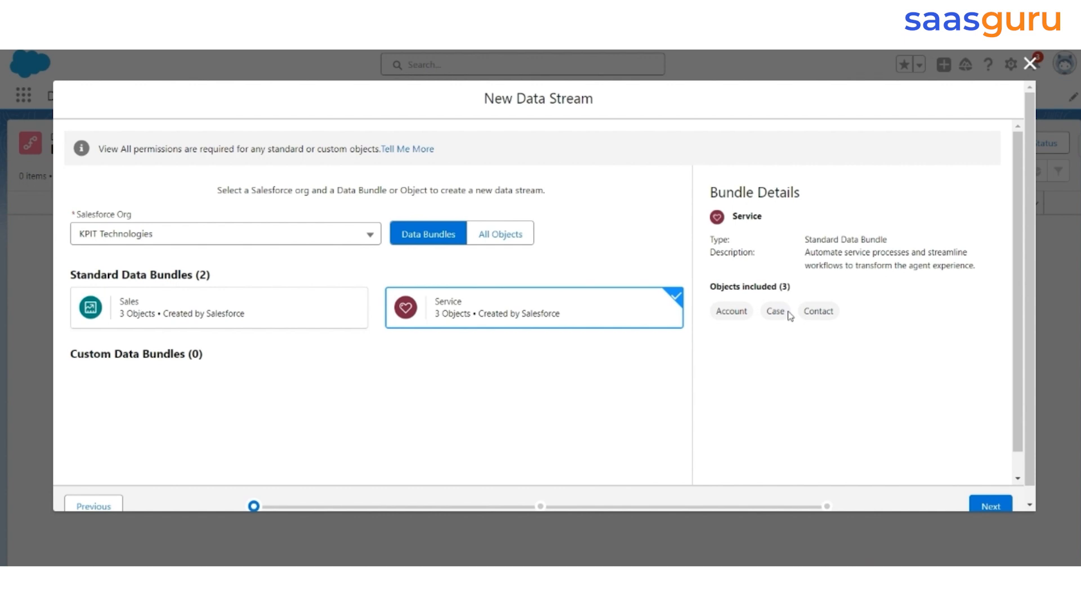
mouse_move(612, 286)
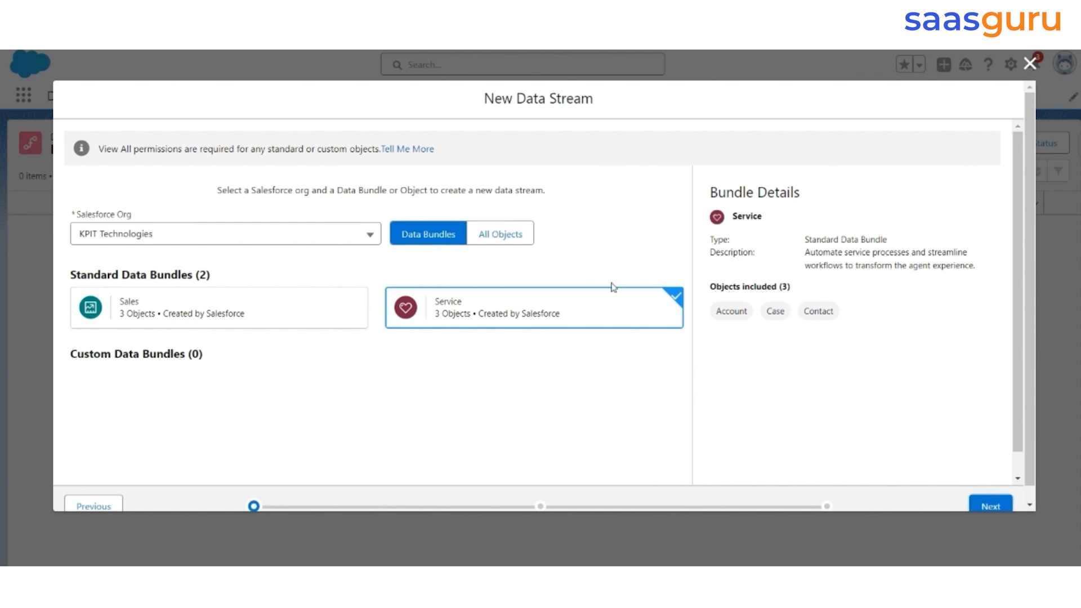
- Advance to field review and scroll through the Contact object's fields
left_click(989, 505)
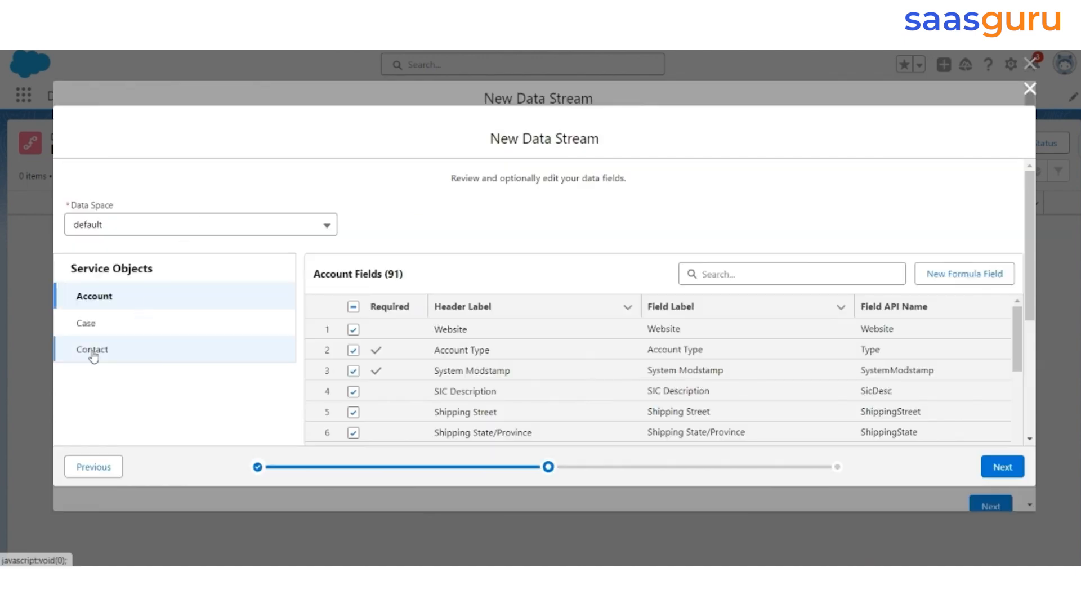
left_click(92, 350)
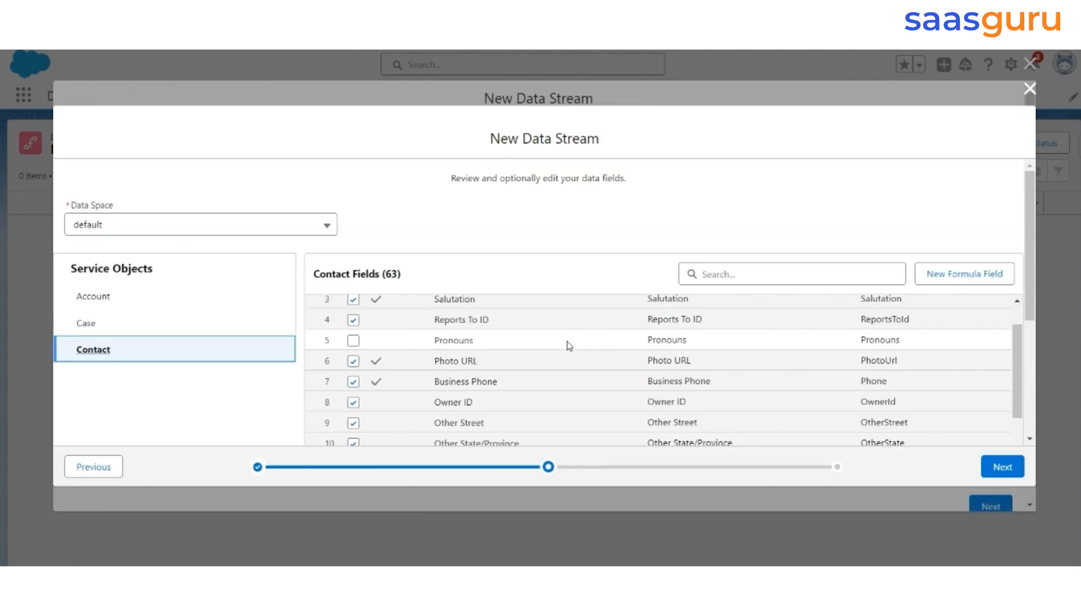
scroll("down", 3)
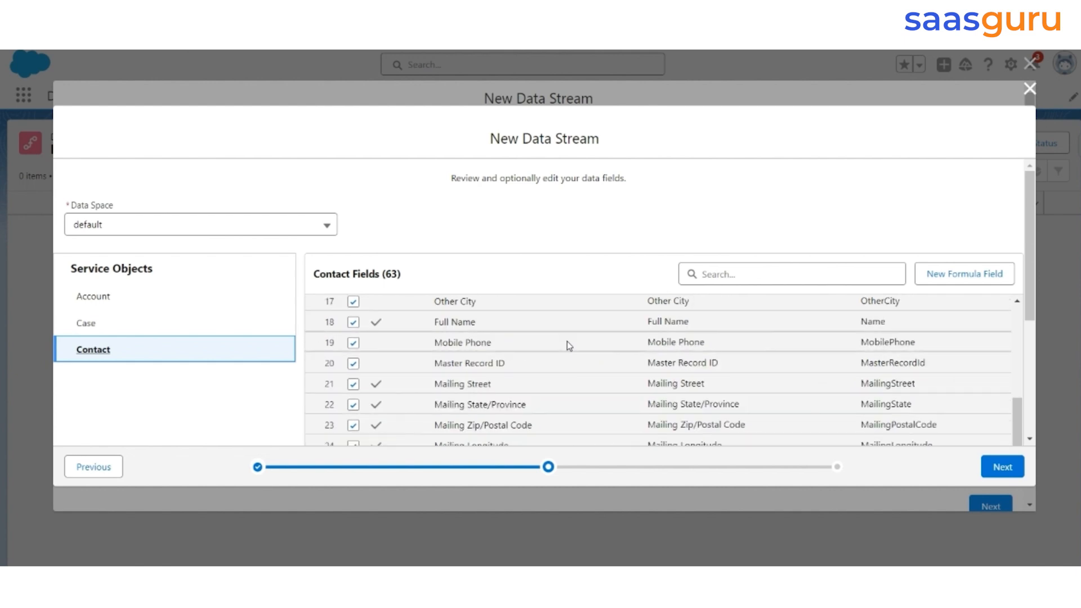
scroll("down", 3)
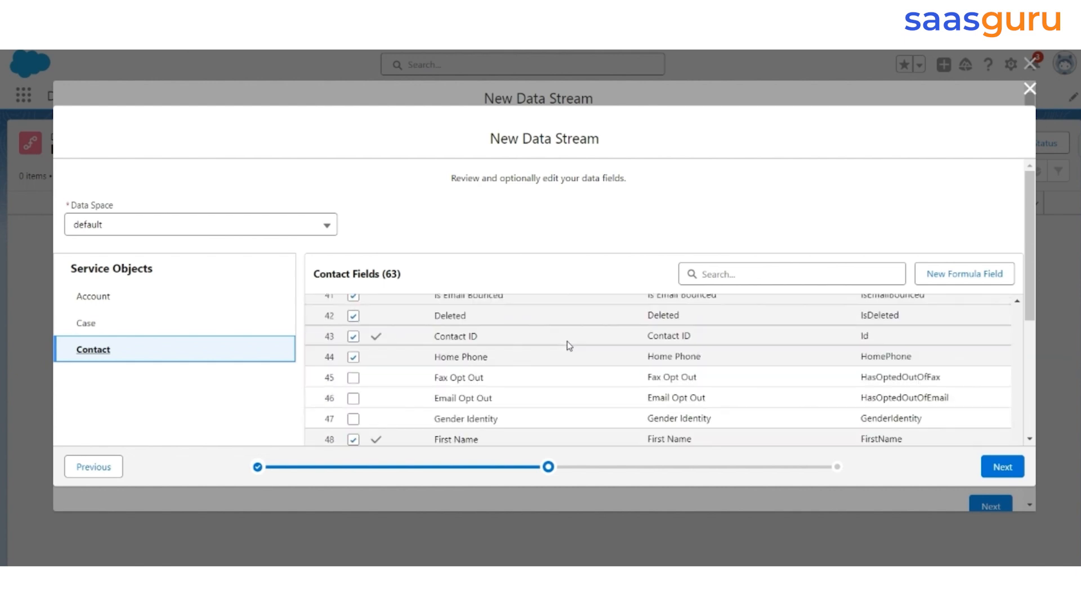
scroll("down", 3)
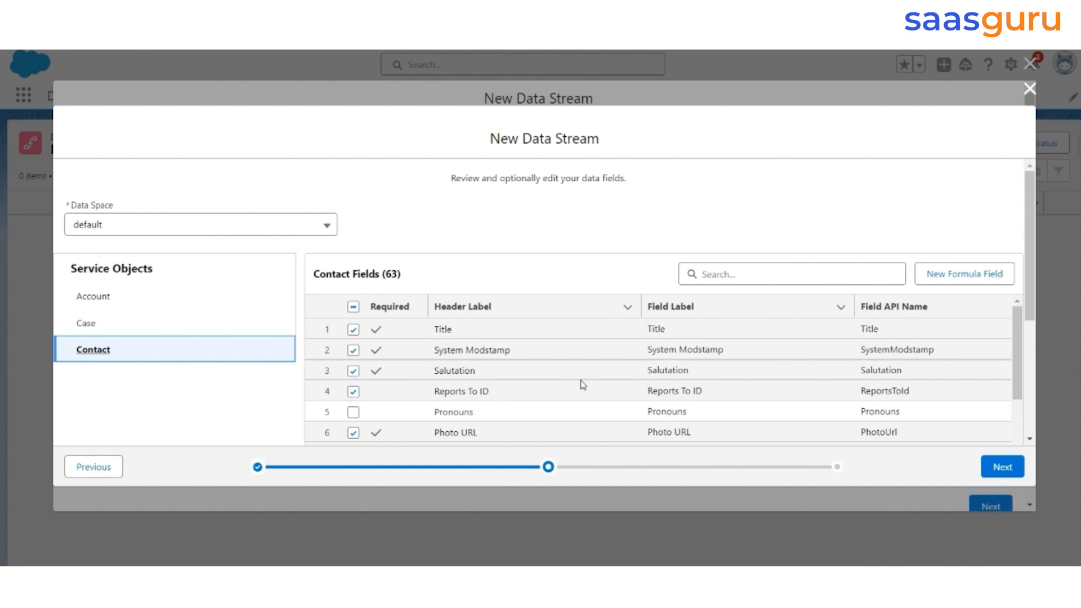
scroll("down", 3)
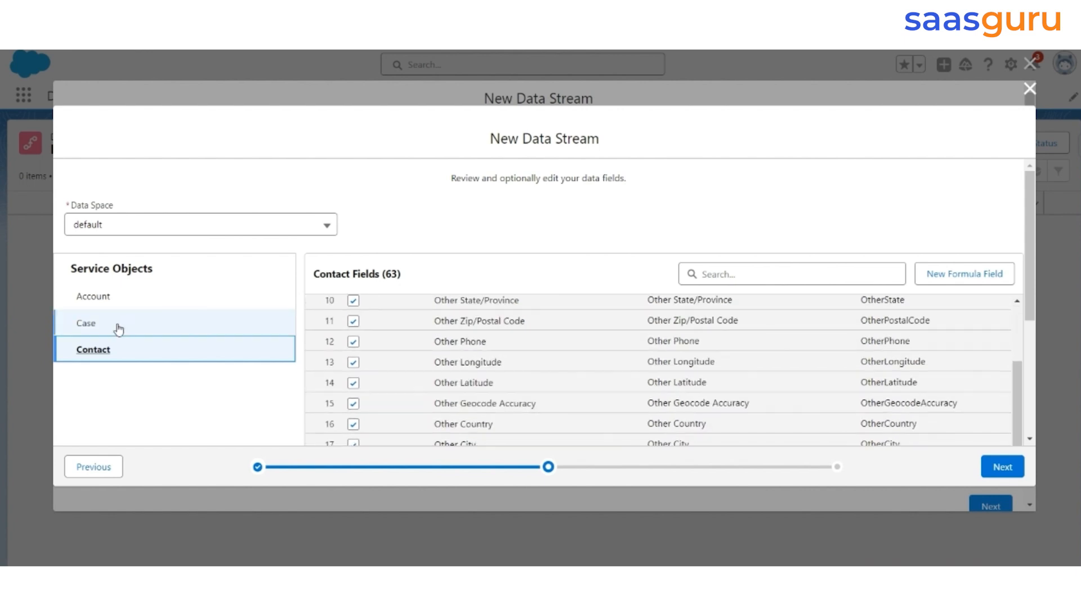
- Scroll through the Case object's fields, including the CSAT field
left_click(85, 323)
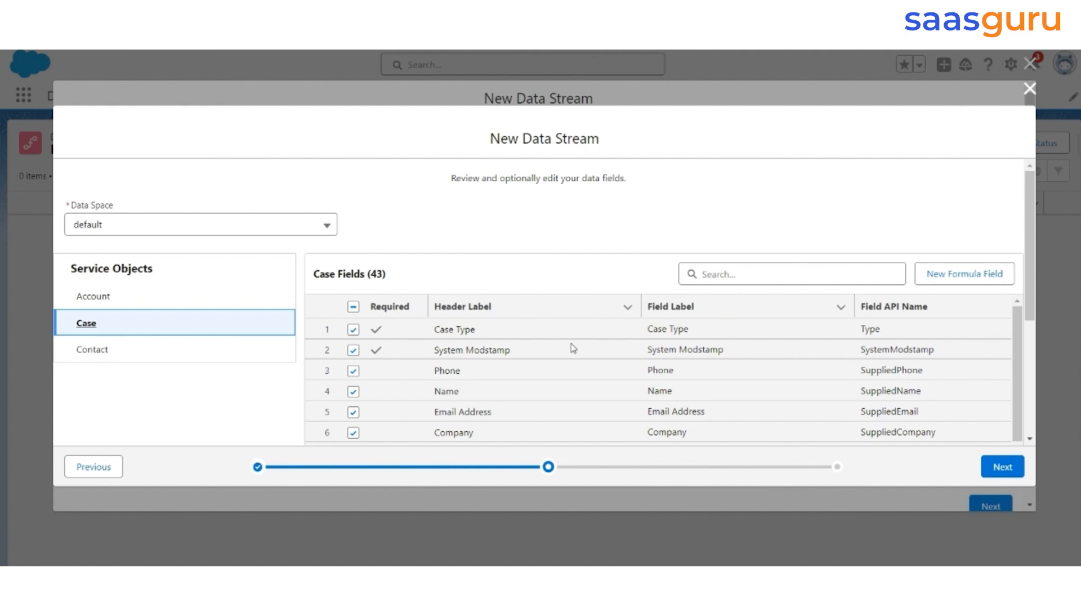
scroll("down", 3)
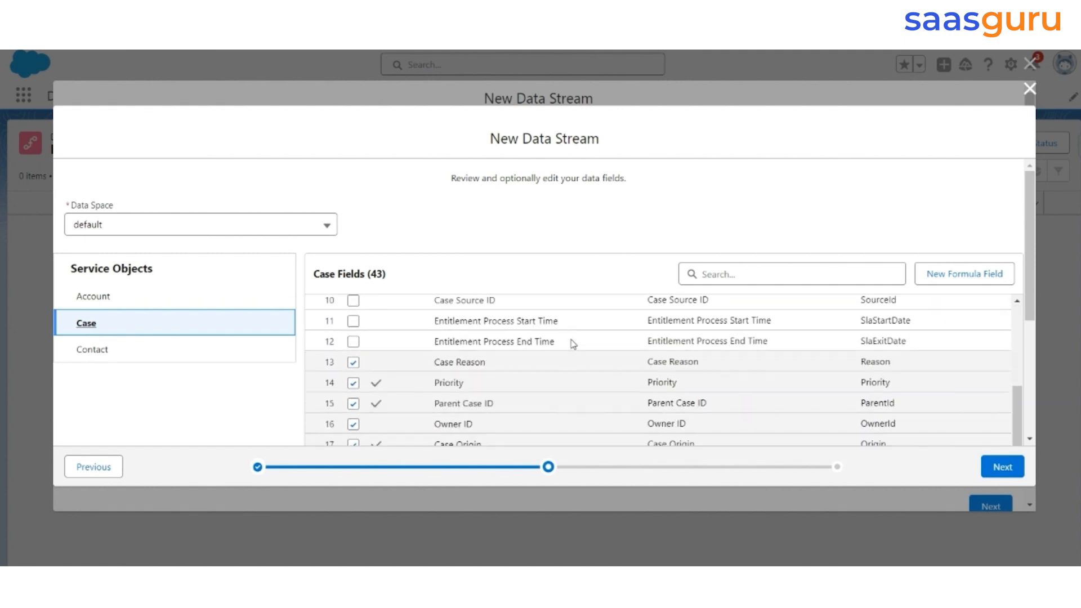
scroll("down", 3)
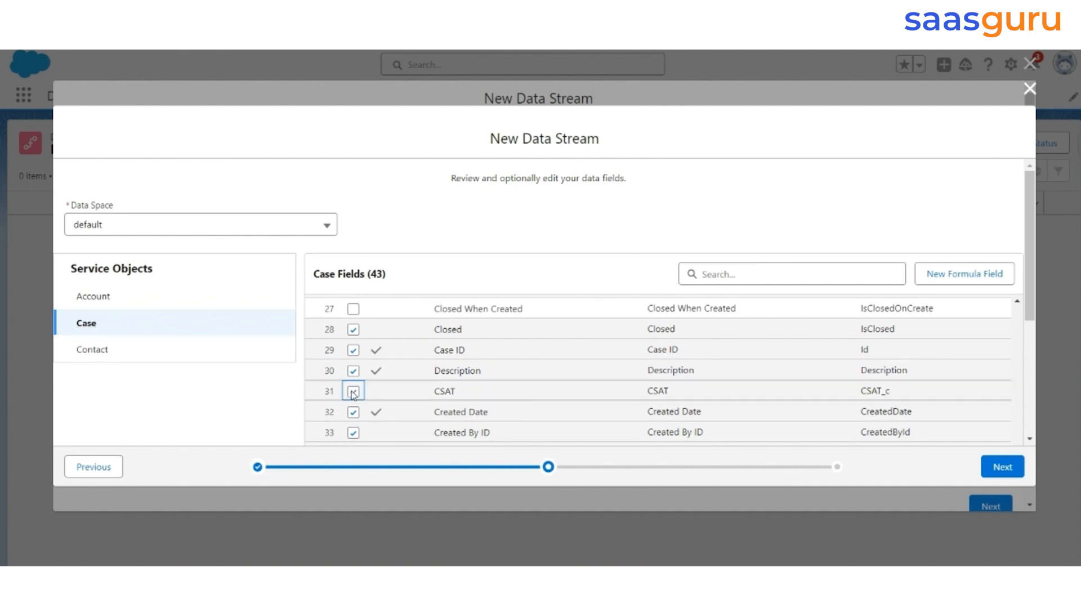
scroll("down", 3)
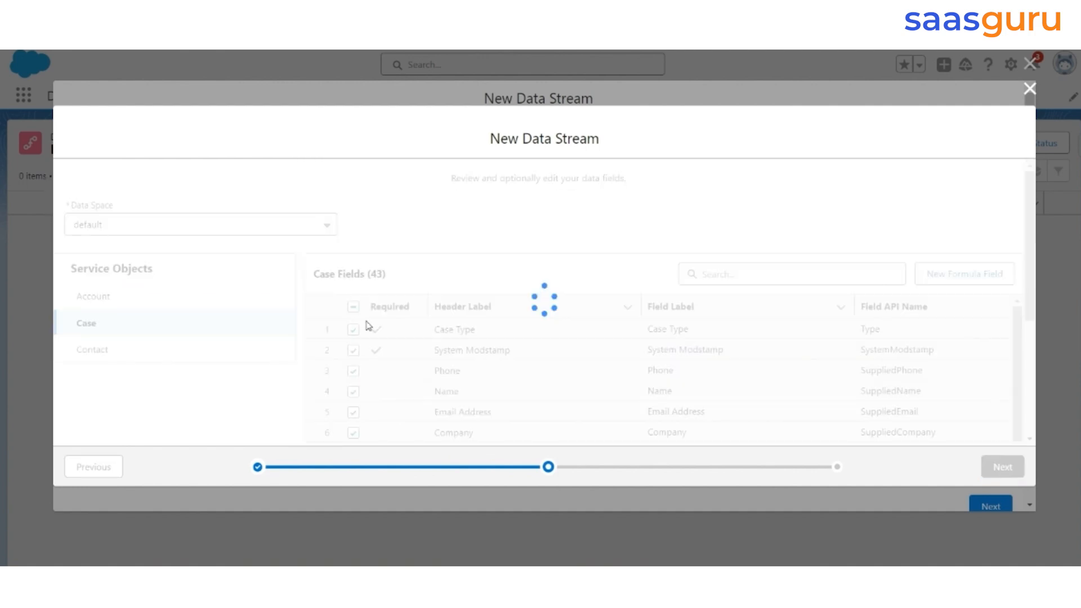
- Move past the configuration step and deploy the Account, Contact and Case streams
left_click(1001, 467)
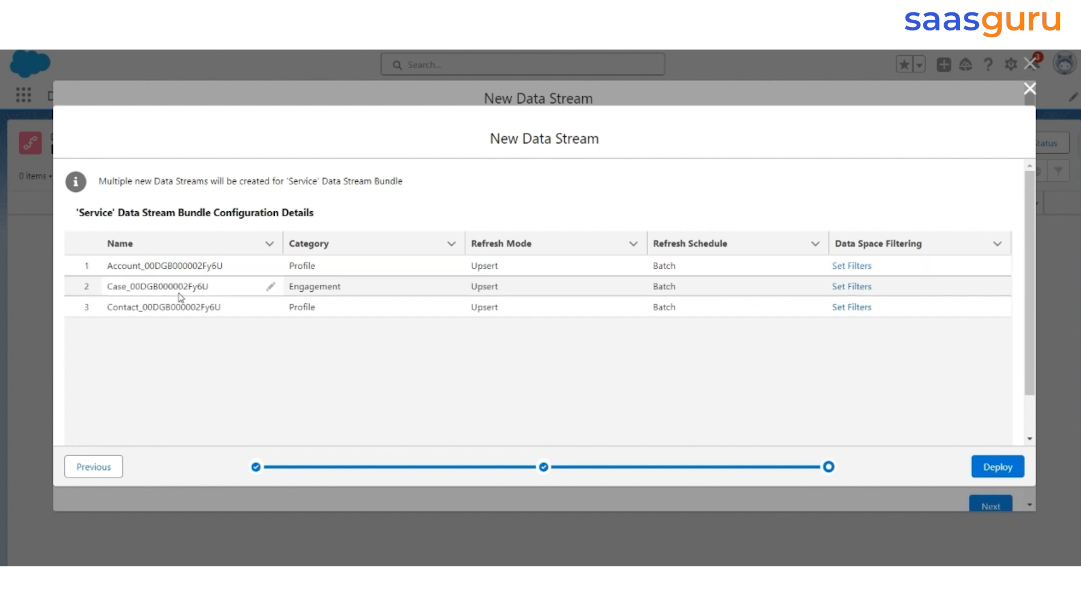
mouse_move(328, 299)
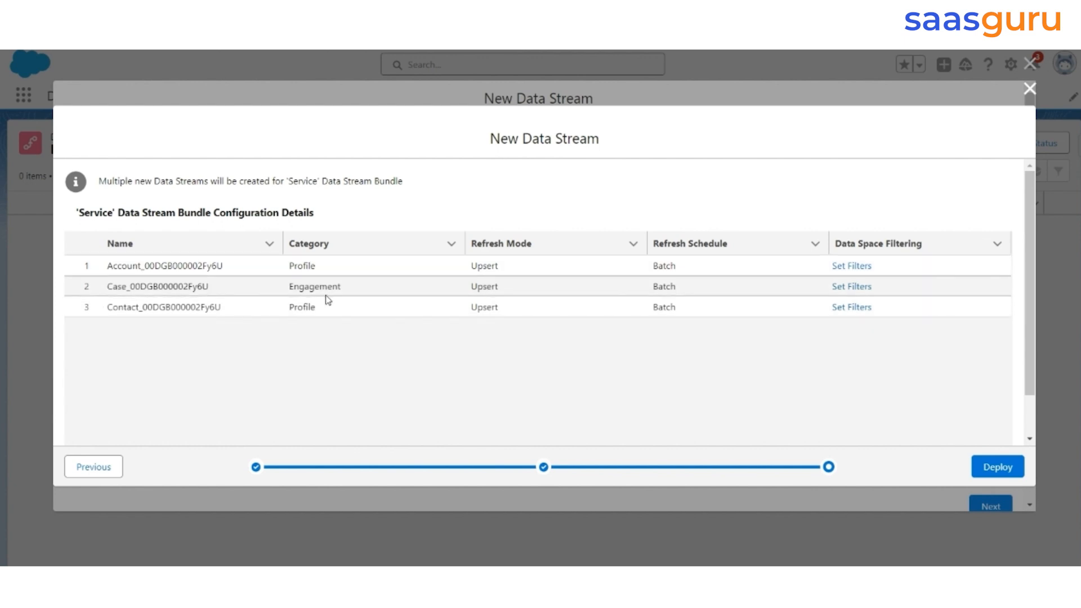
mouse_move(306, 320)
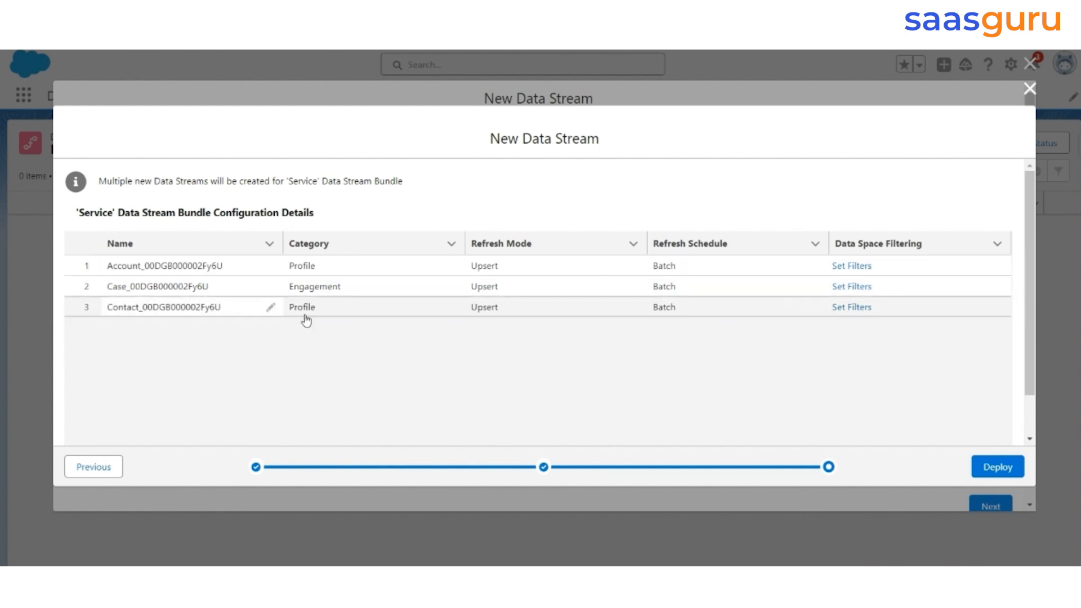
mouse_move(319, 320)
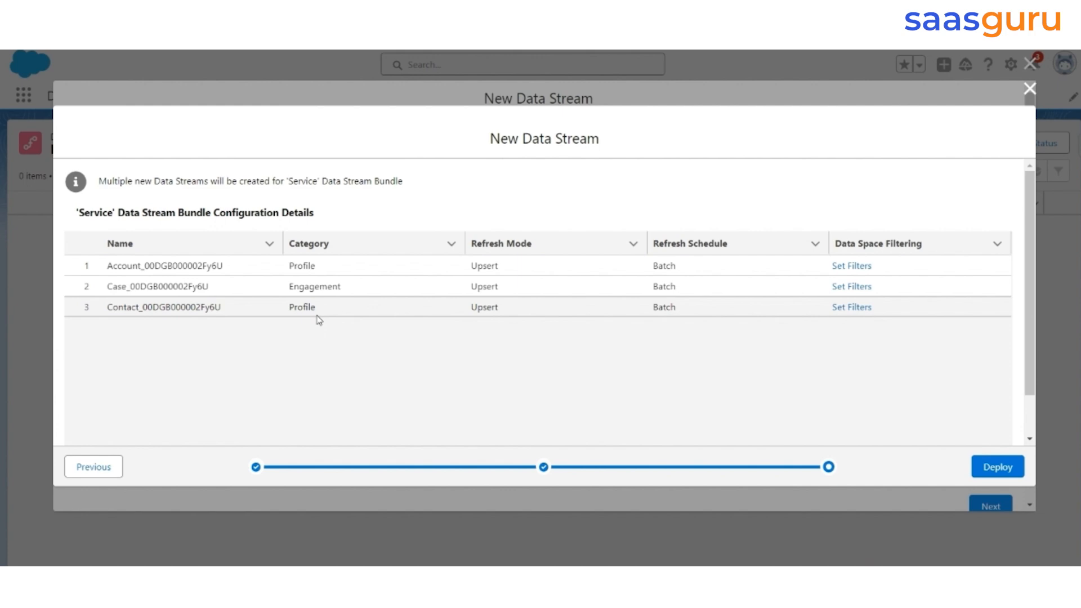
left_click(998, 466)
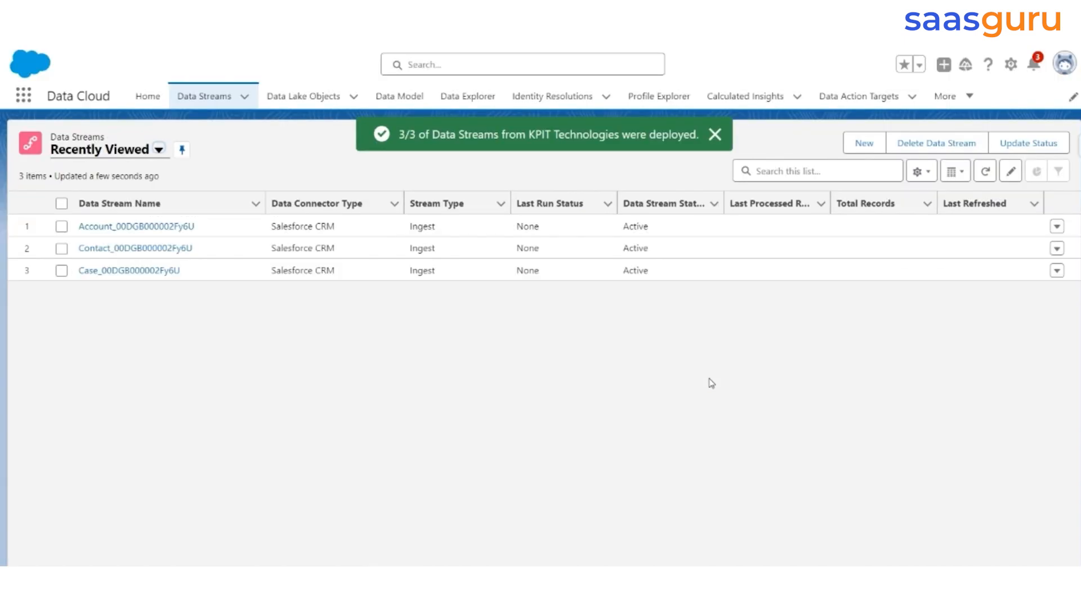
left_click(715, 135)
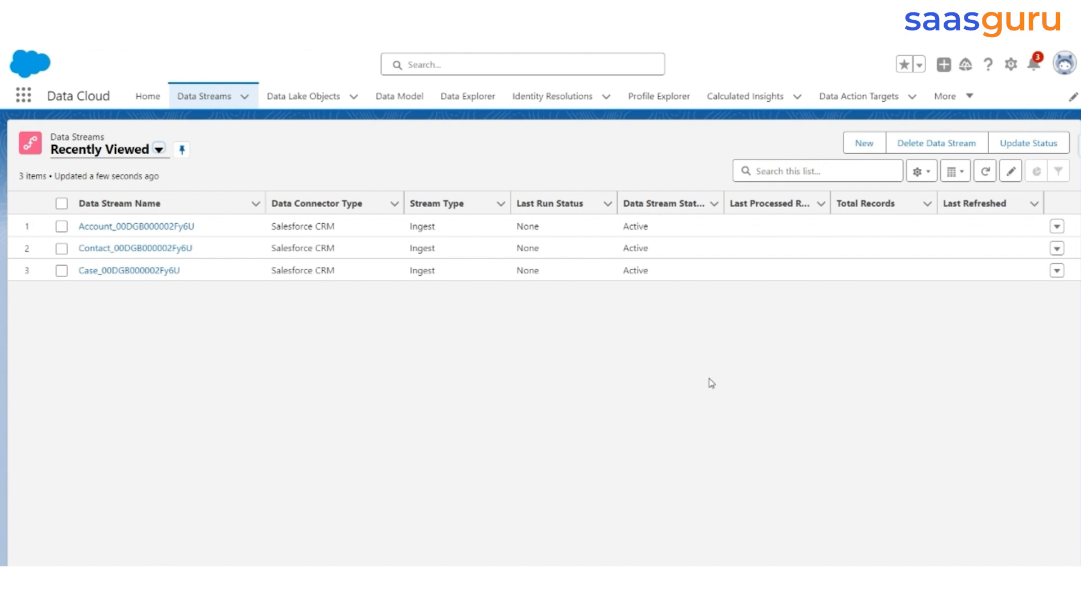
left_click(866, 202)
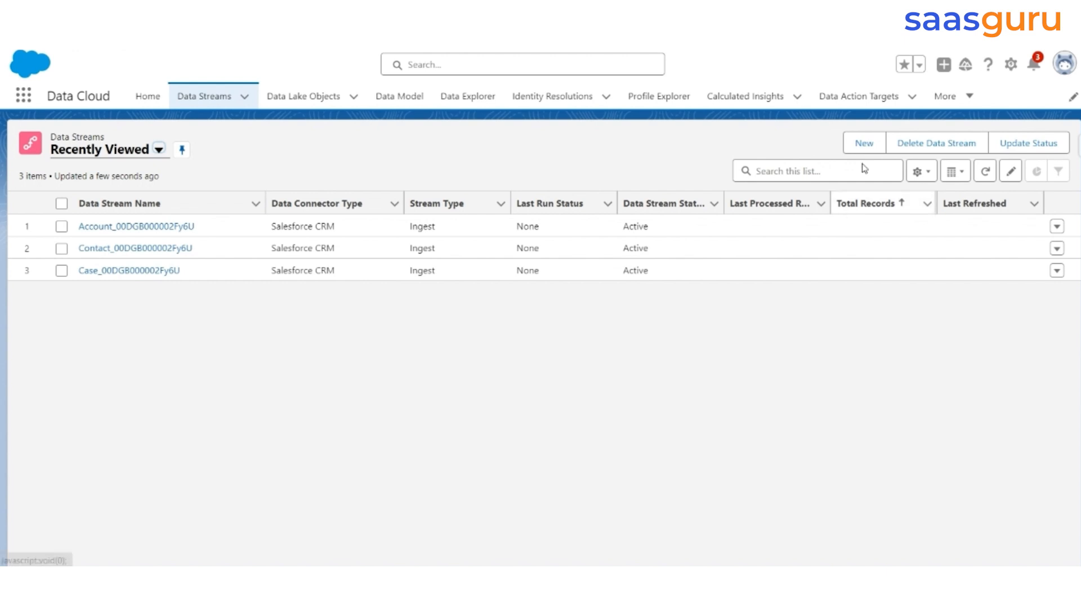
- Create a Salesforce CRM stream from the Contact Identifier object and categorise it as Profile
left_click(864, 143)
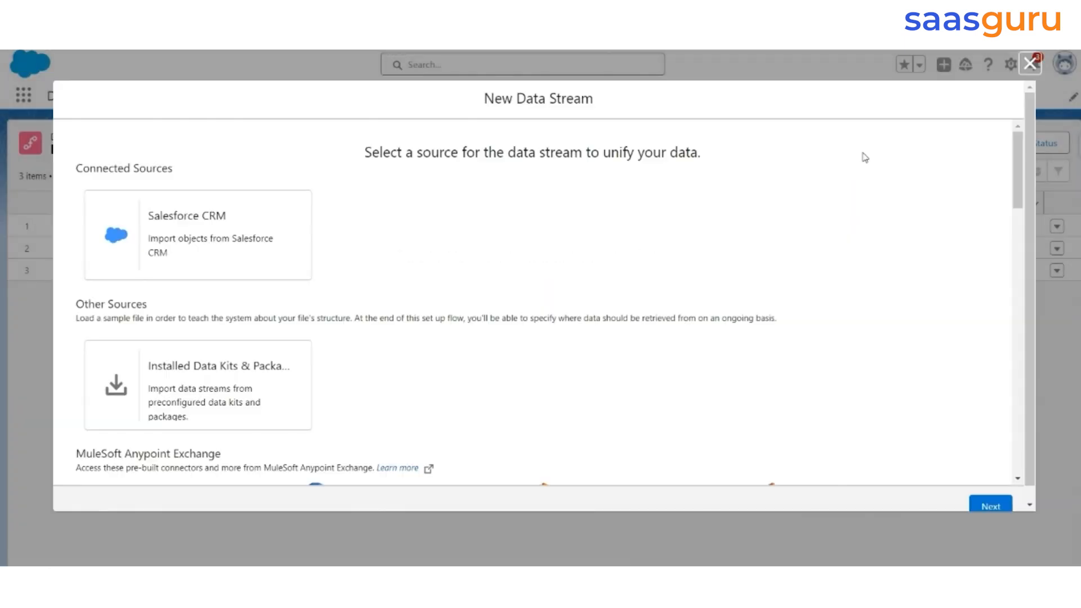
left_click(197, 235)
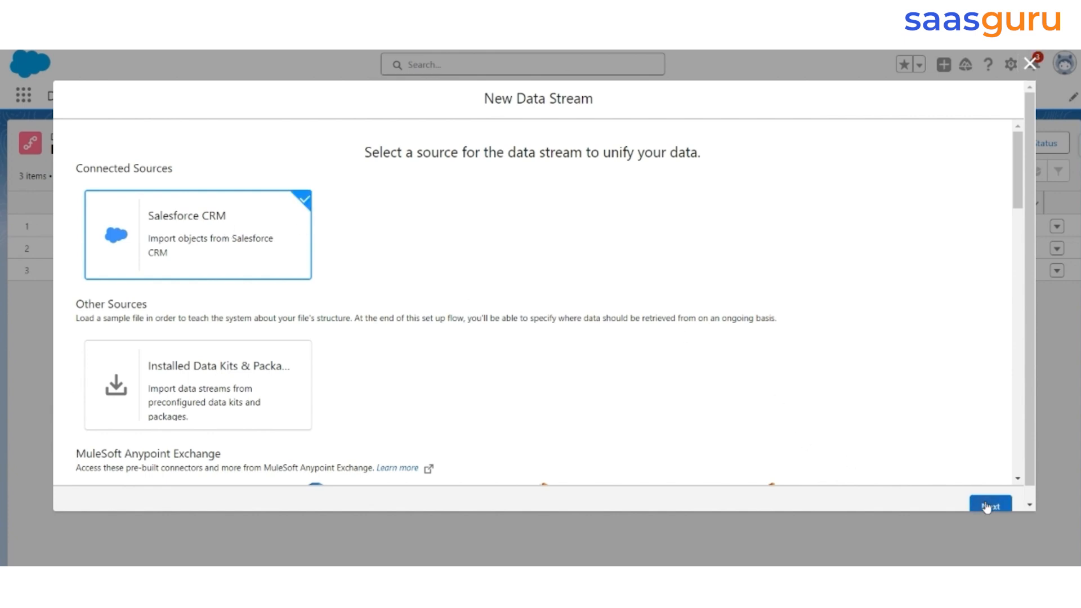
left_click(990, 505)
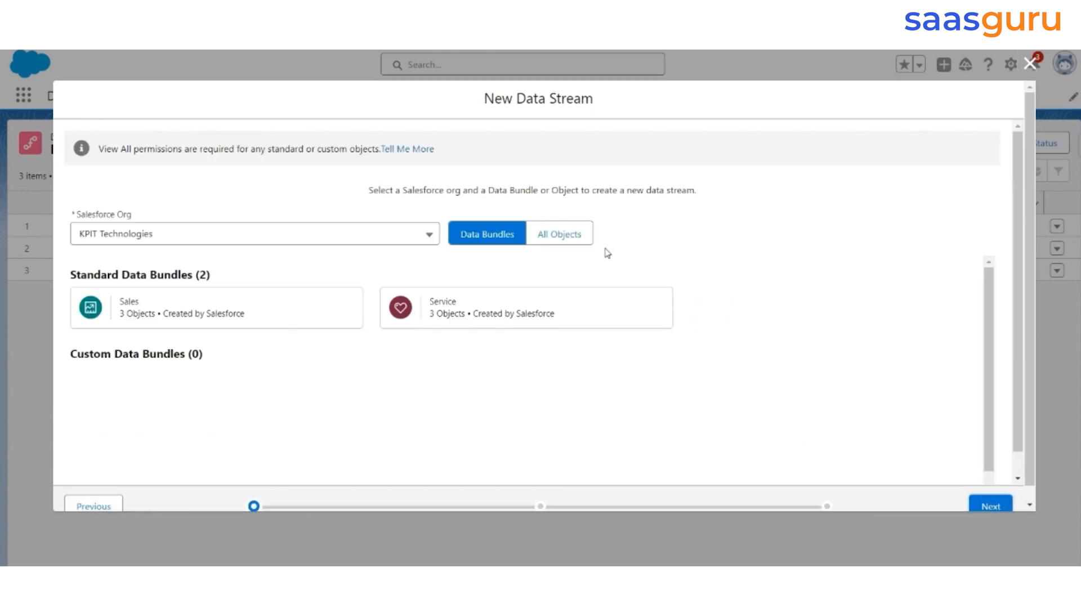
left_click(559, 234)
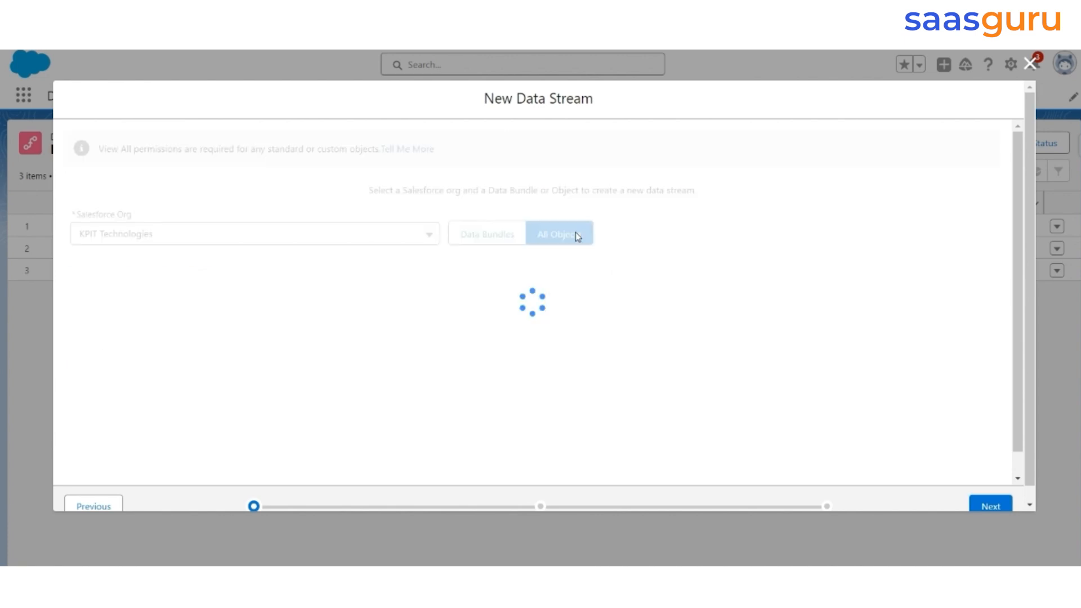
left_click(559, 233)
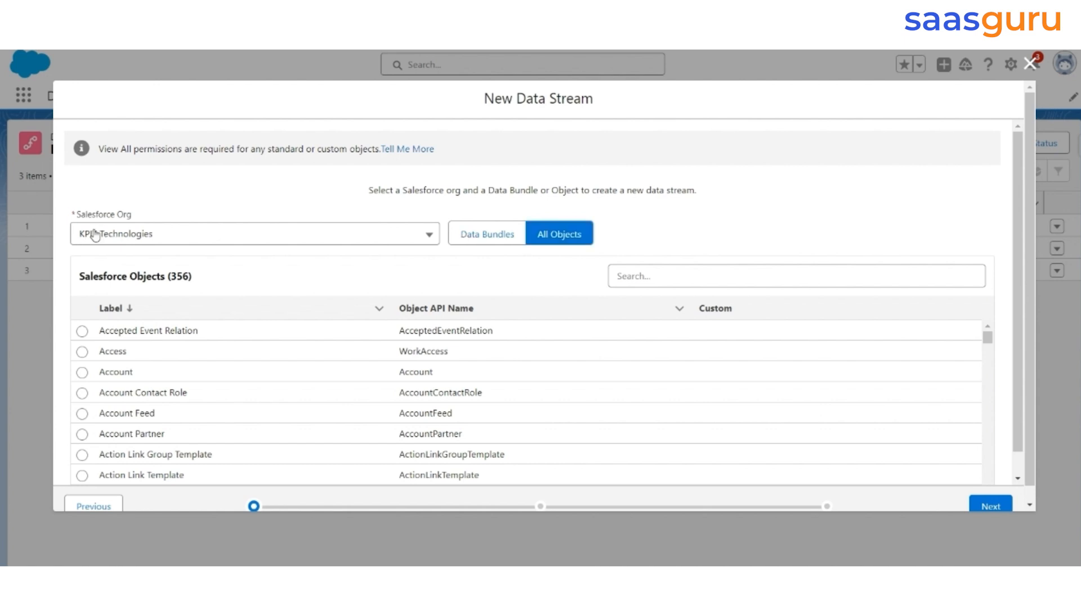
mouse_move(194, 246)
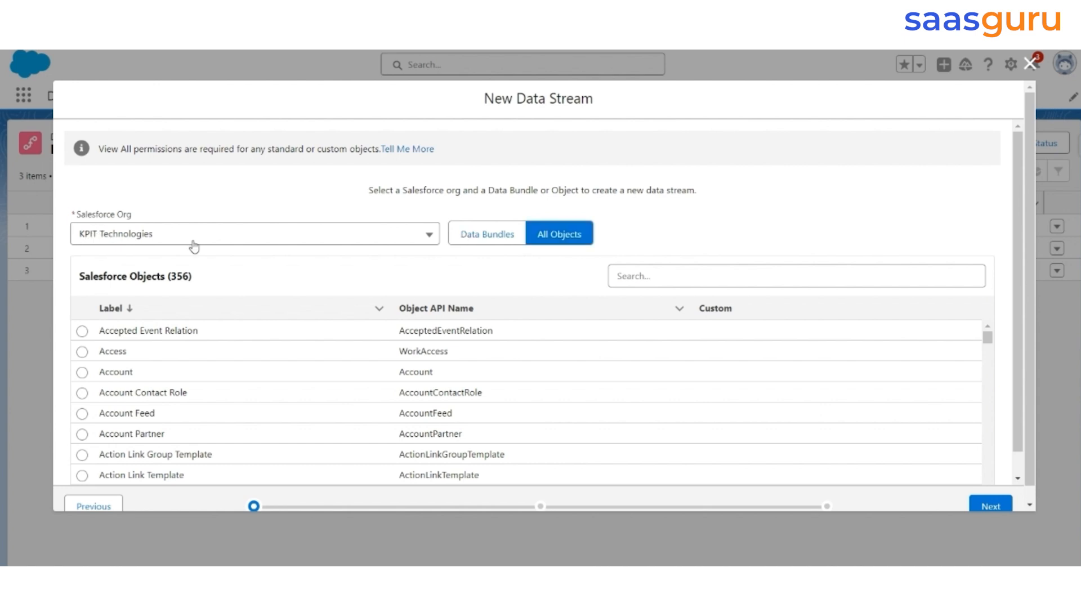
mouse_move(400, 273)
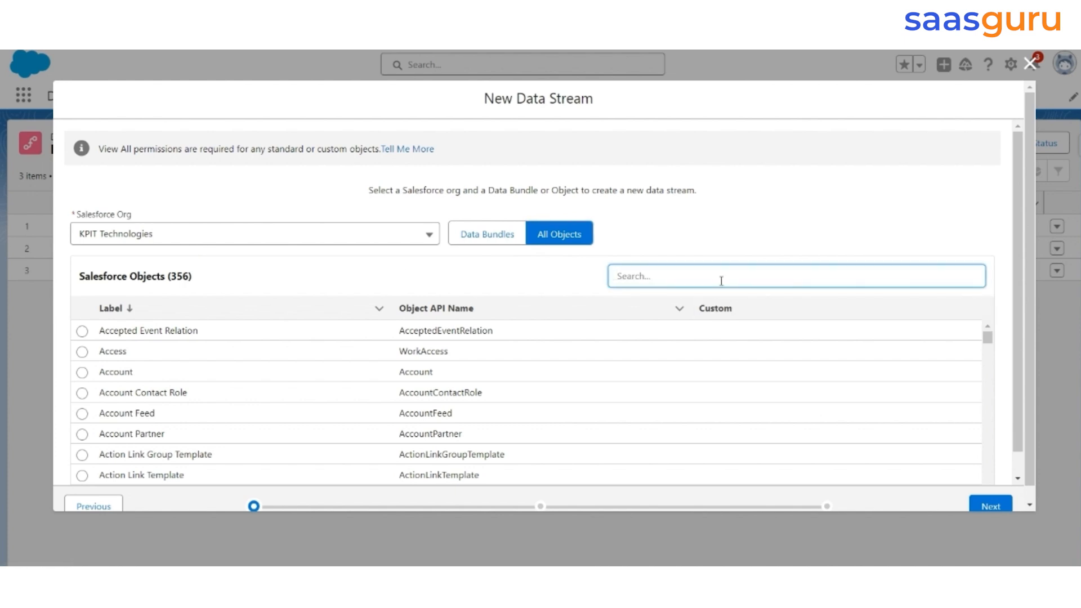
type("contact")
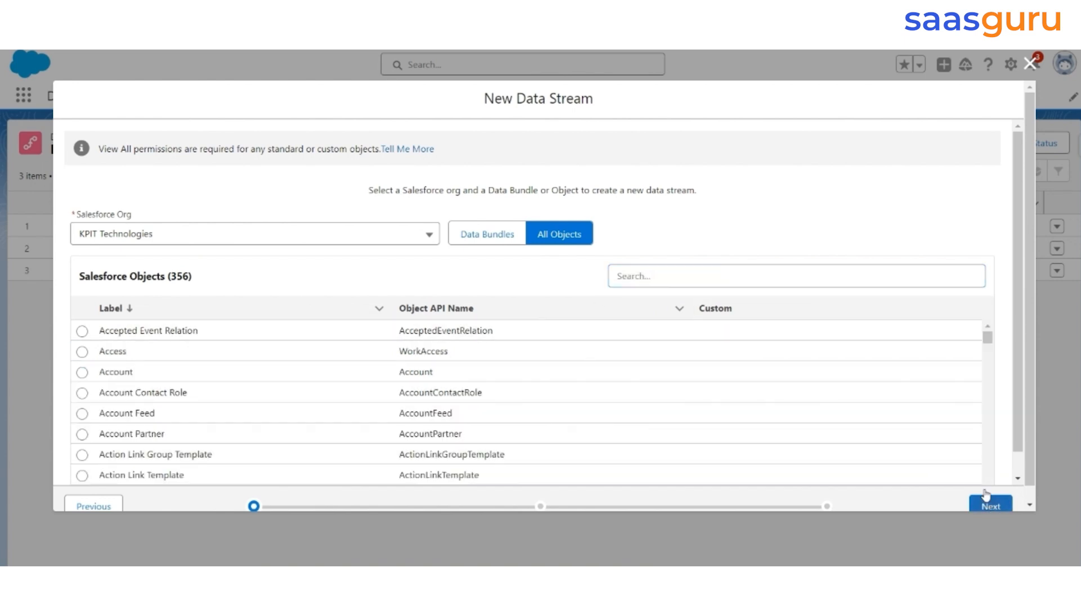
left_click(989, 506)
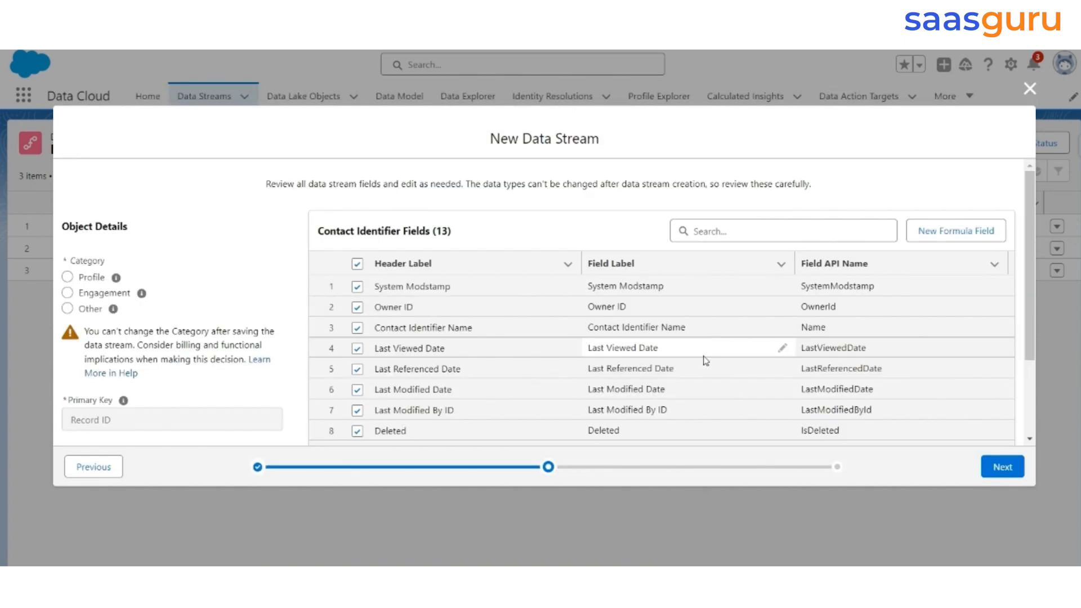
left_click(68, 276)
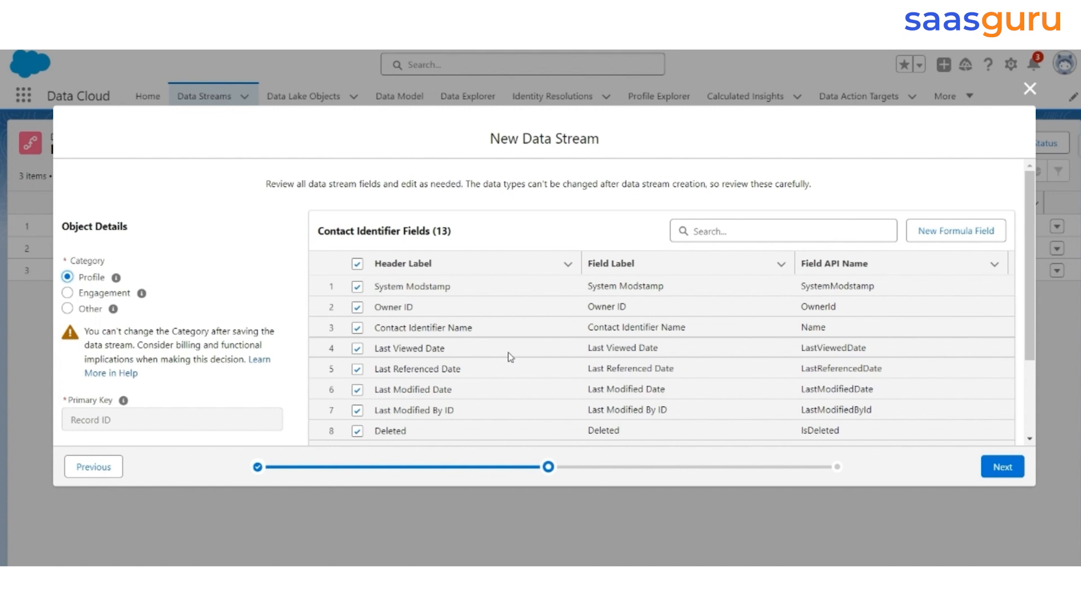
- Add a Text formula field 'Identification Type' returning 'Identifier', test it, and save
scroll("down", 3)
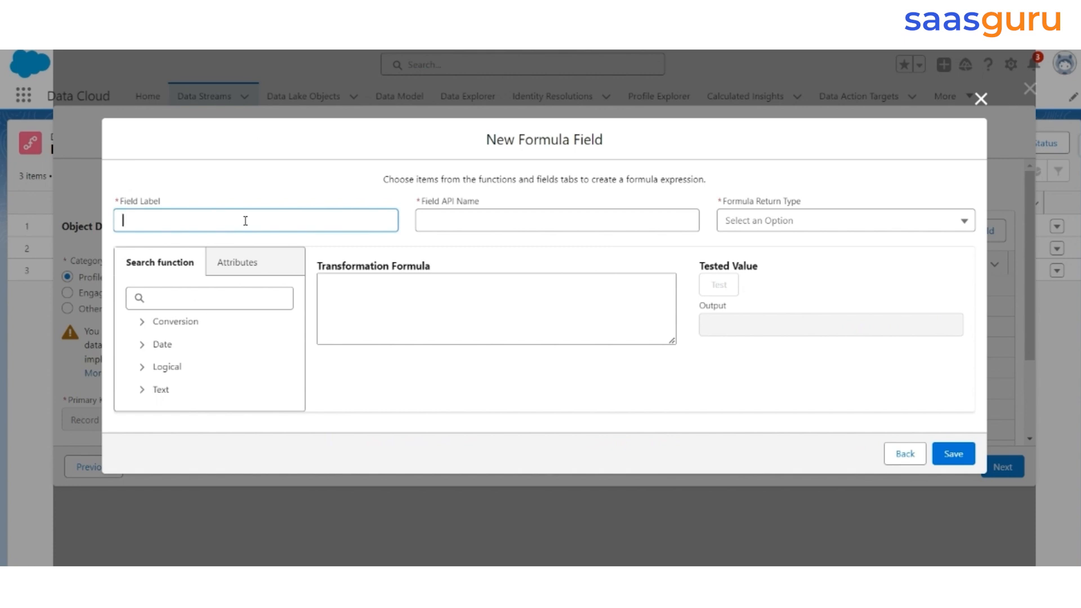
type("Identification Ty")
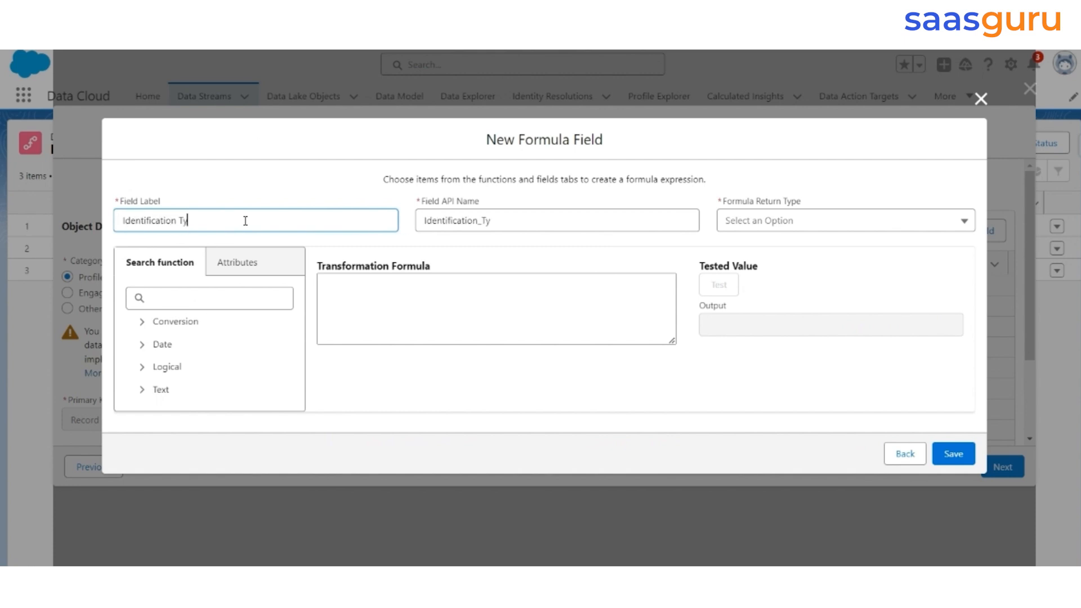
left_click(844, 220)
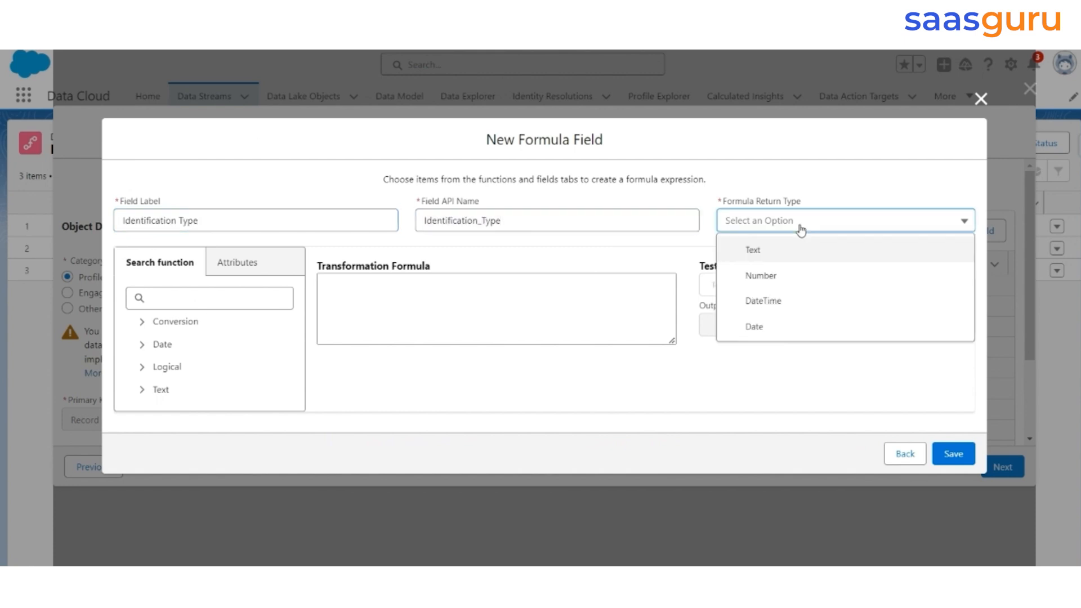
left_click(752, 250)
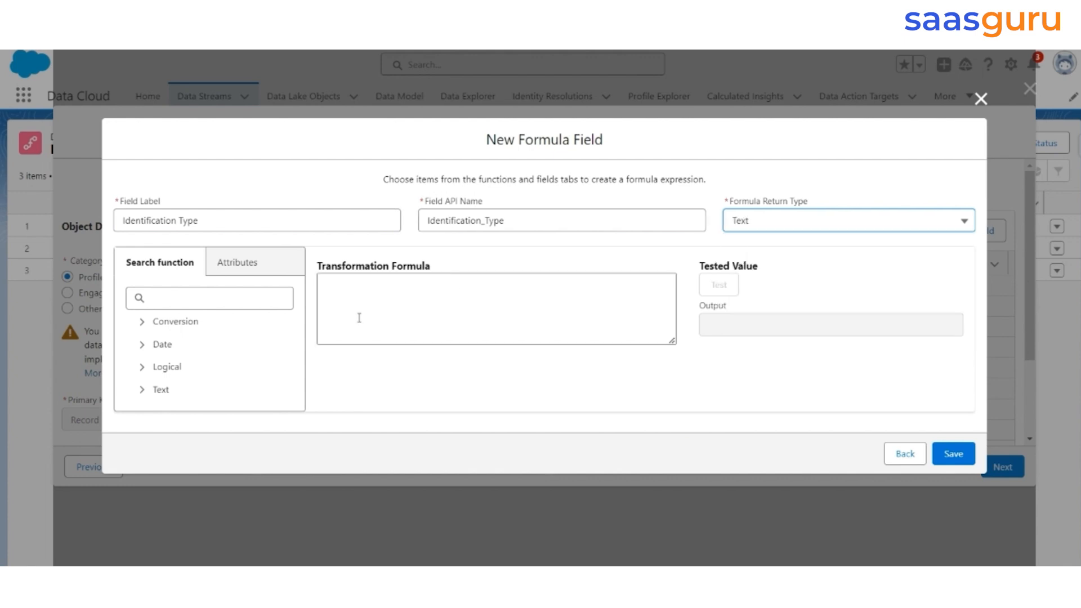
type("Idet")
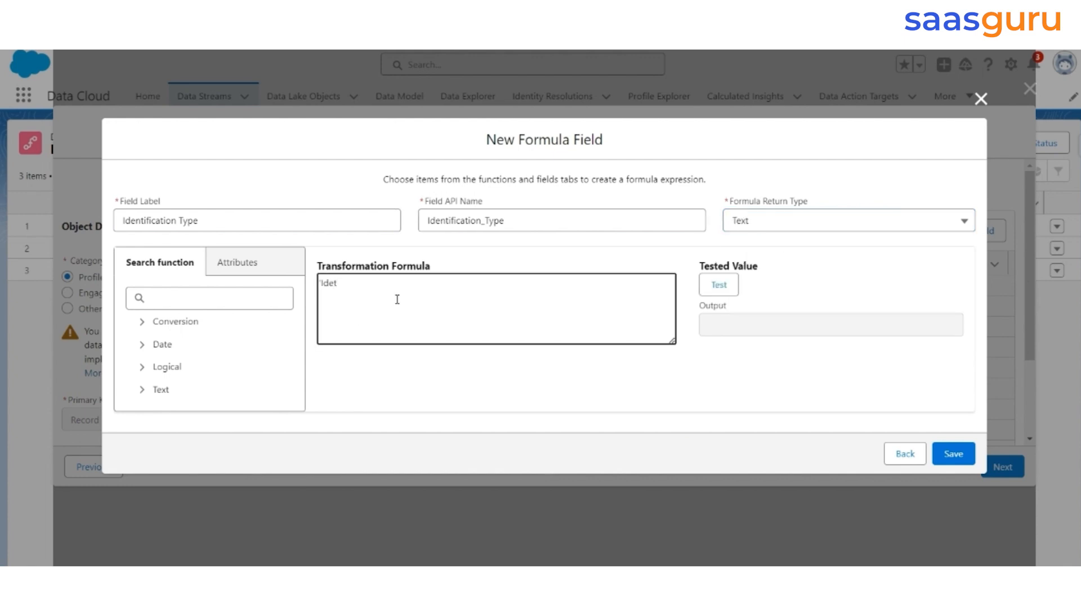
left_click(718, 284)
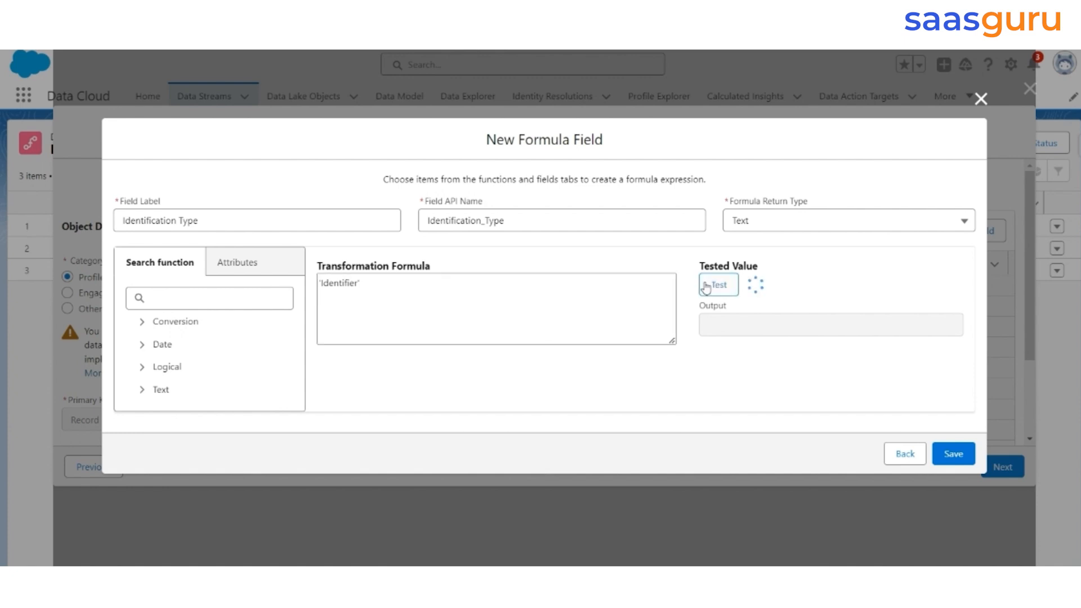
left_click(719, 284)
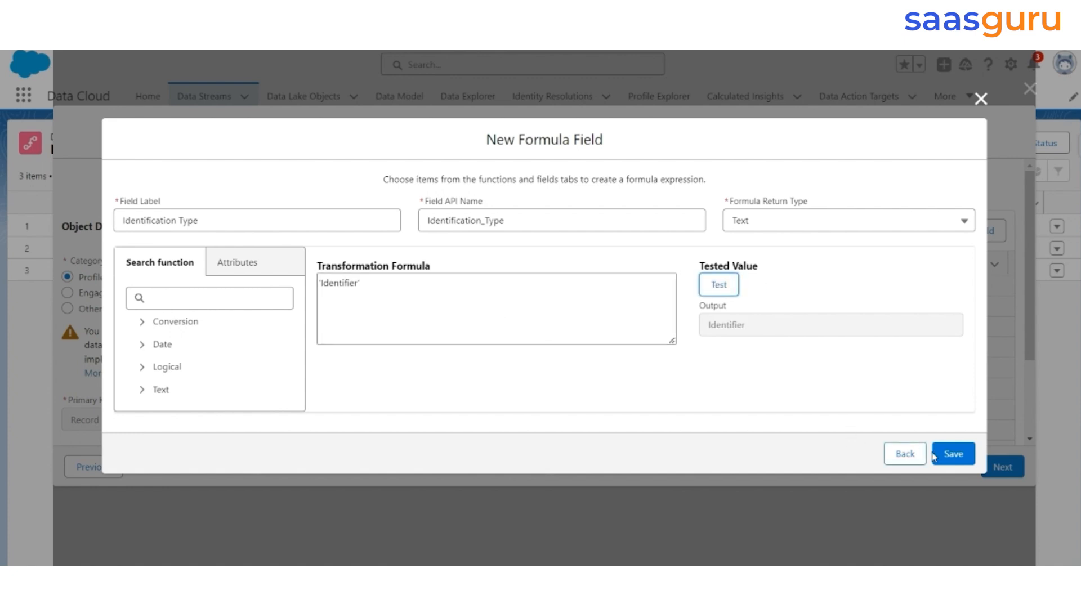
left_click(952, 454)
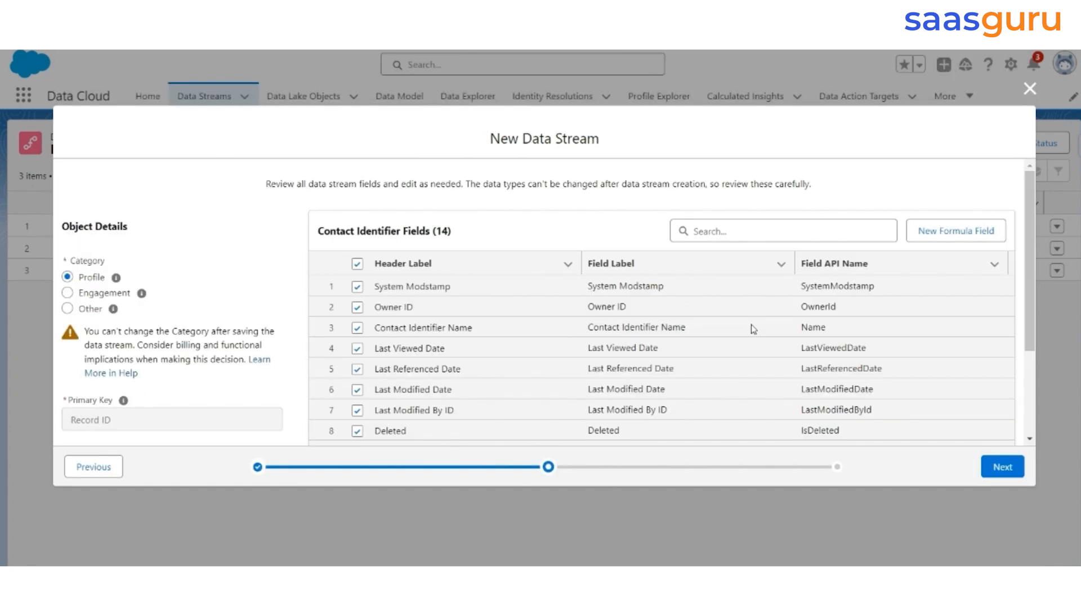
- Deploy the Contact Identifier stream in the default data space and return to Data Streams
left_click(1002, 467)
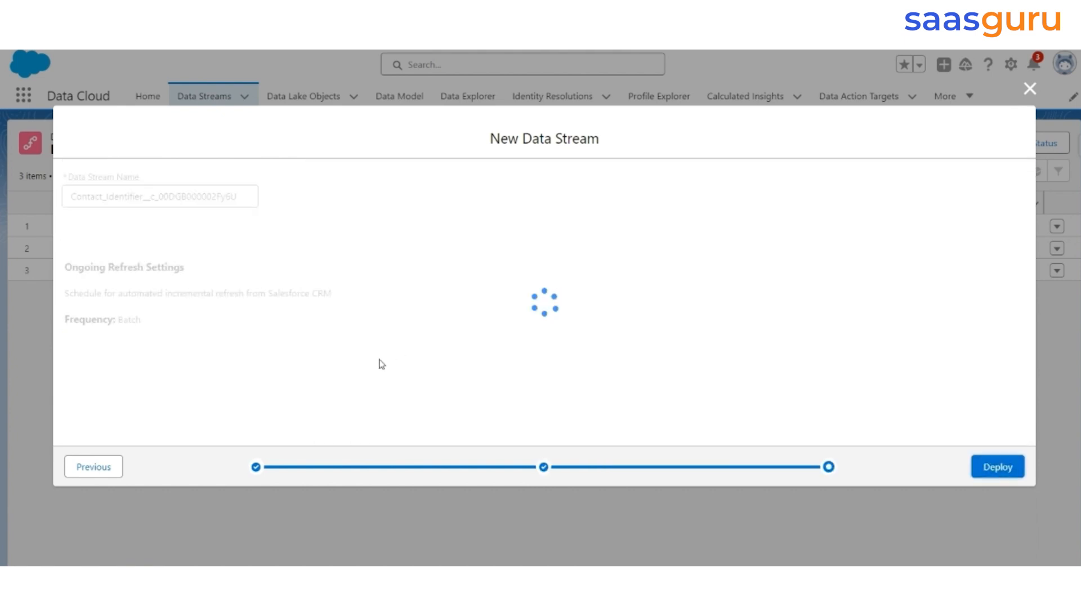
left_click(216, 253)
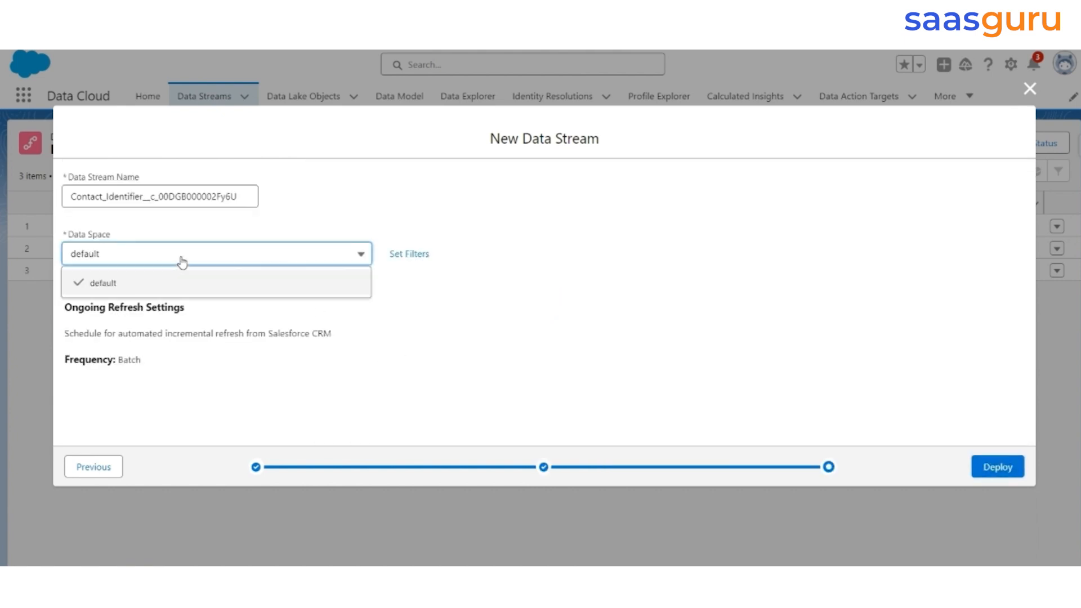
left_click(102, 283)
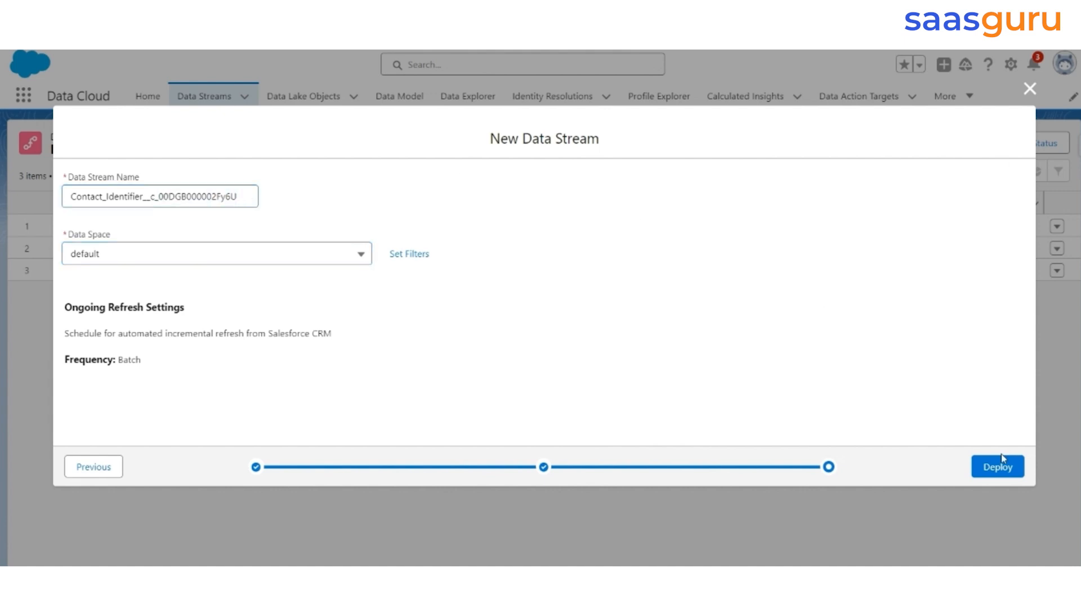
left_click(997, 466)
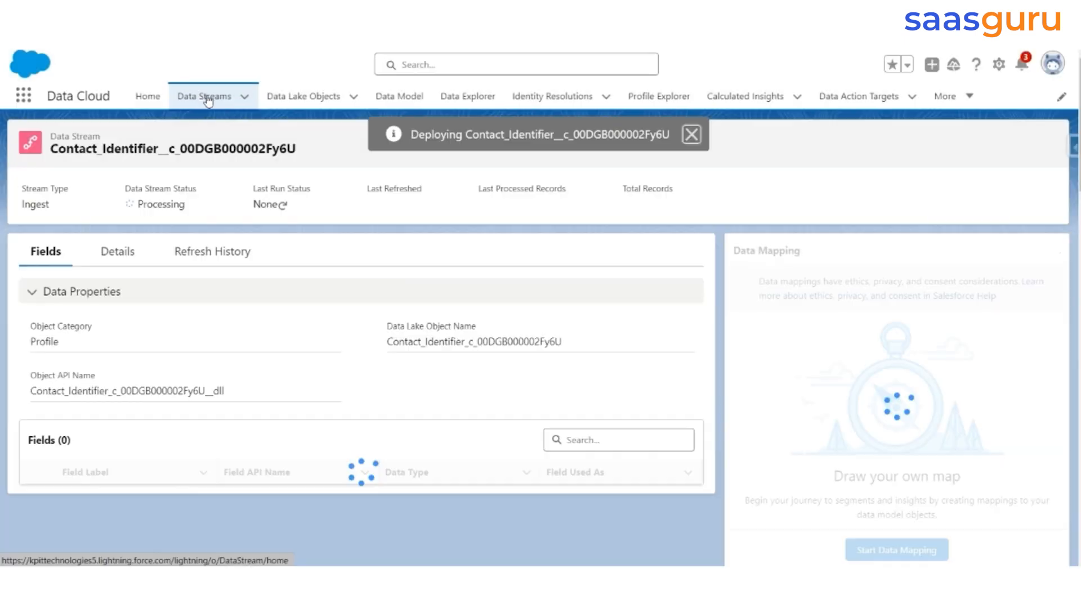
left_click(207, 98)
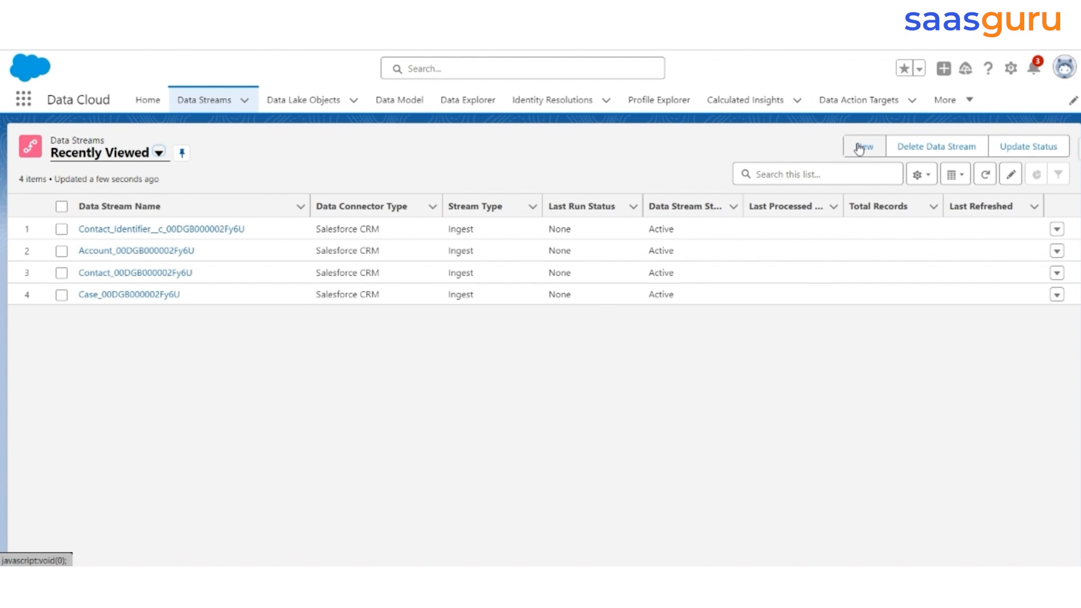
- Create a Salesforce CRM stream from the Parking Space object, found by searching 'parkin'
left_click(863, 147)
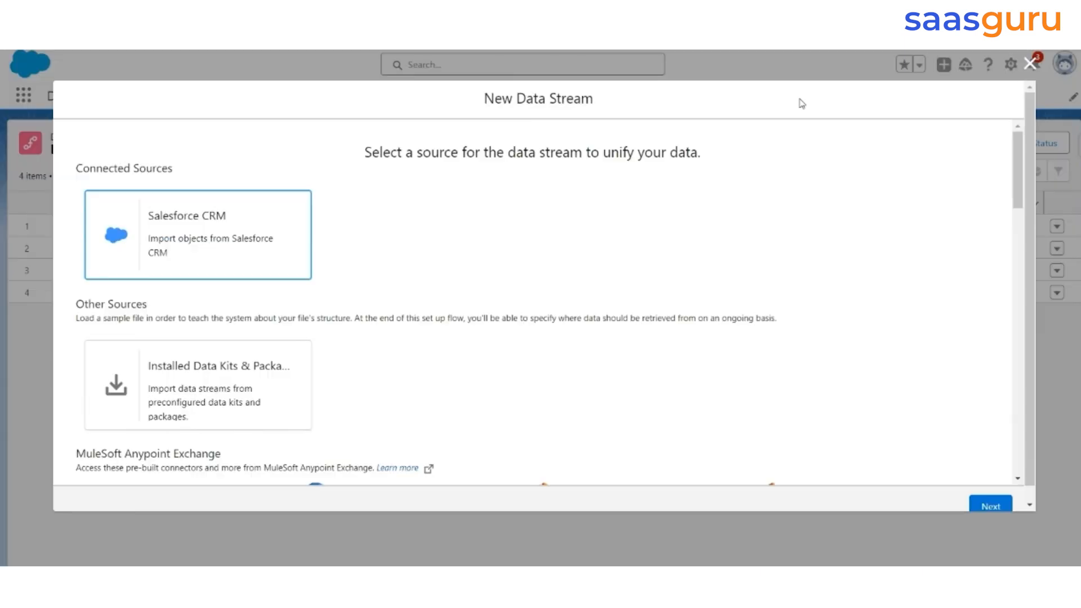
left_click(197, 235)
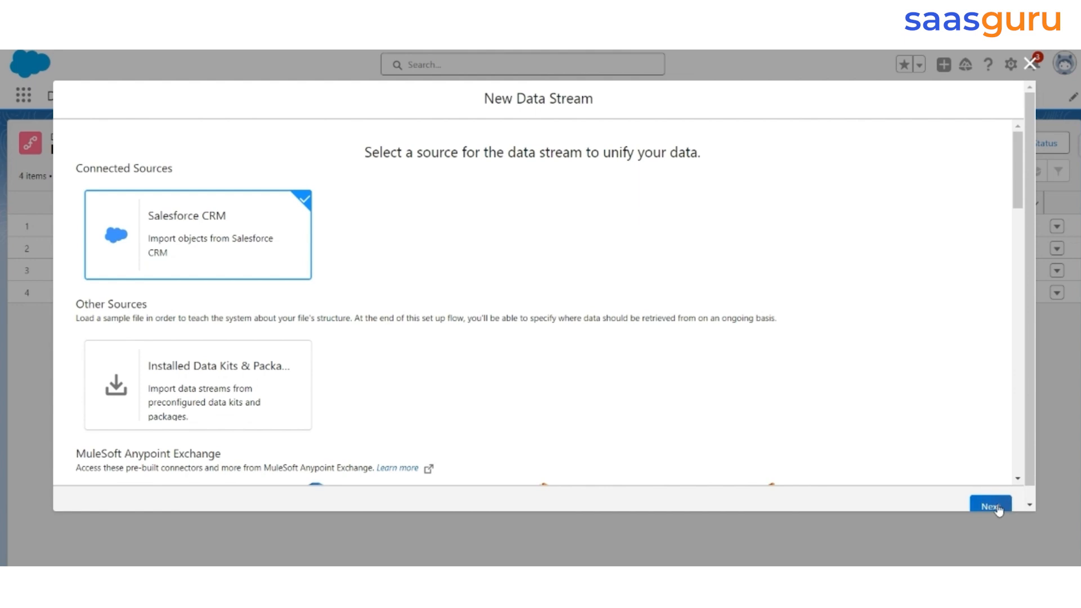
left_click(992, 506)
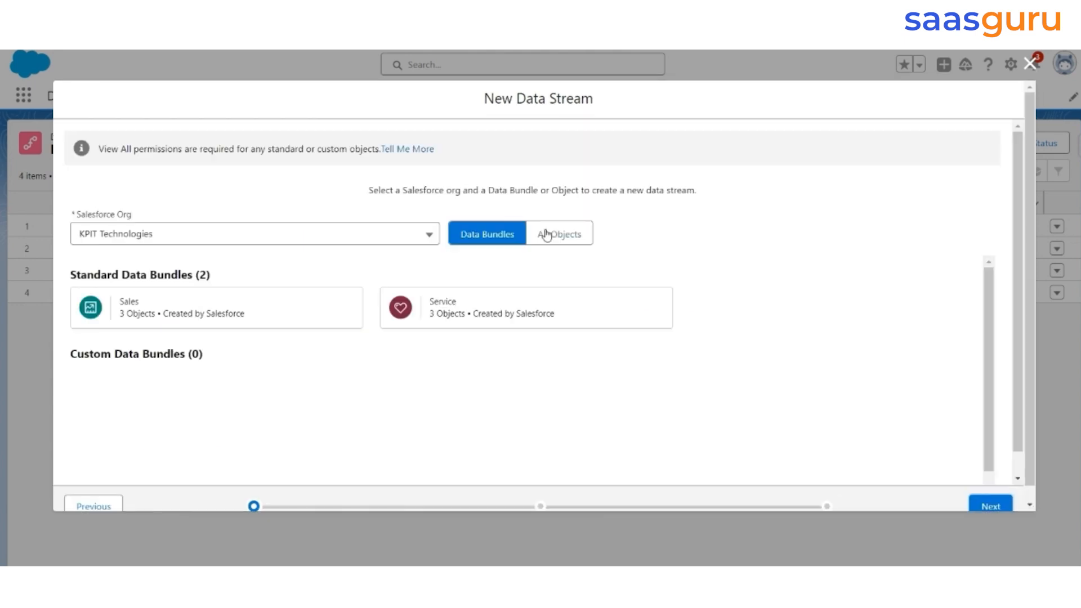
left_click(558, 233)
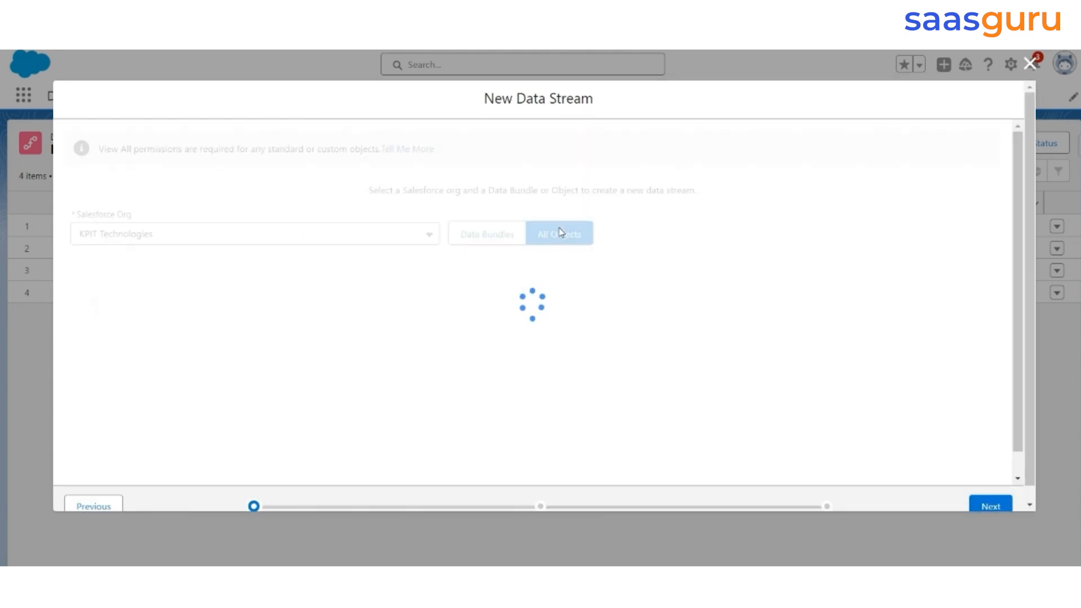
type("parking s")
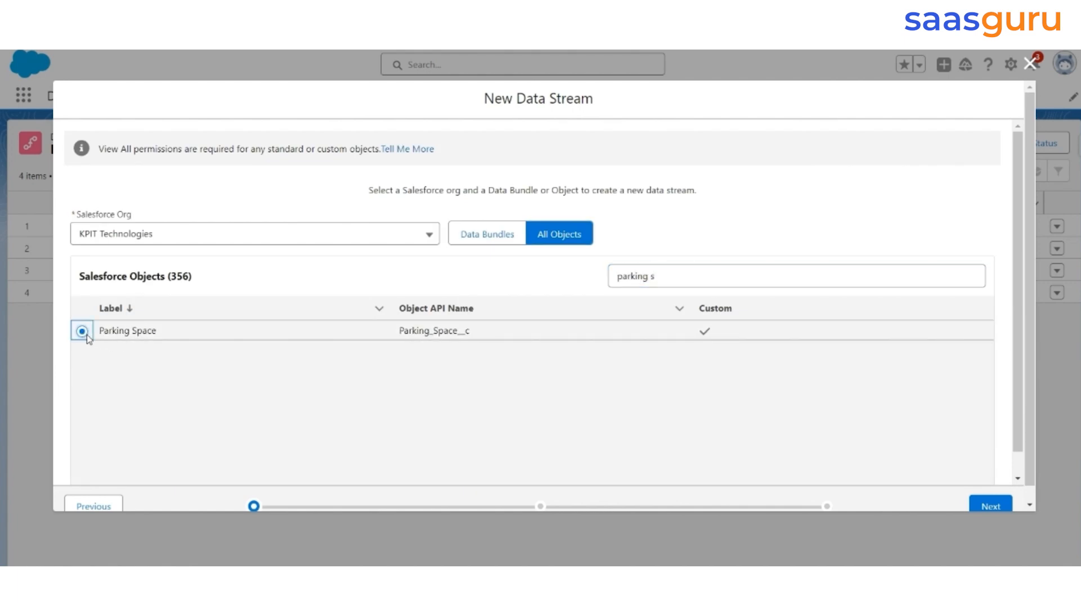
left_click(990, 506)
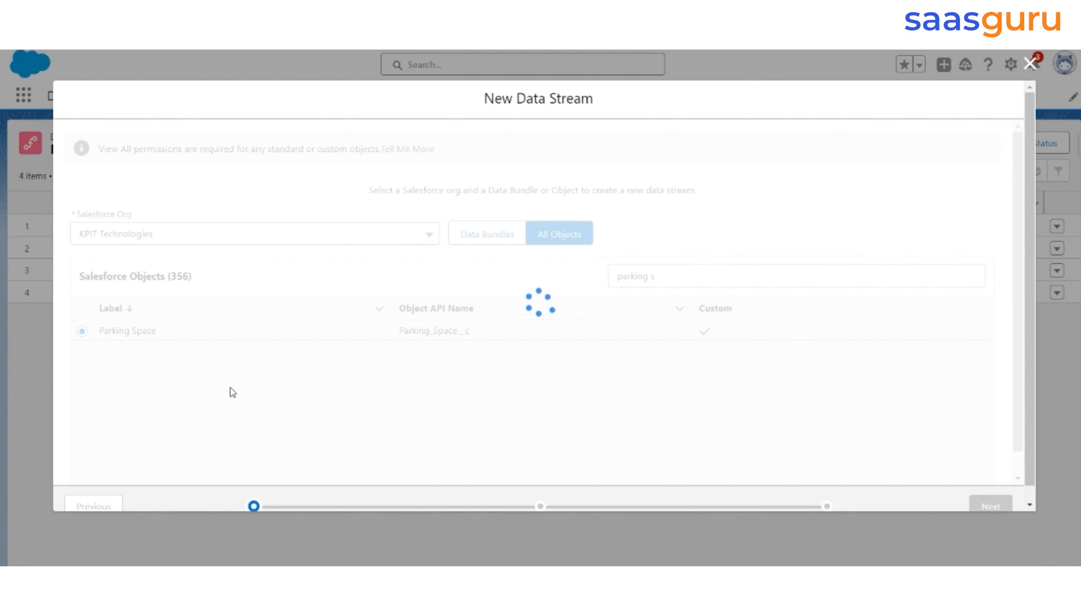
left_click(990, 507)
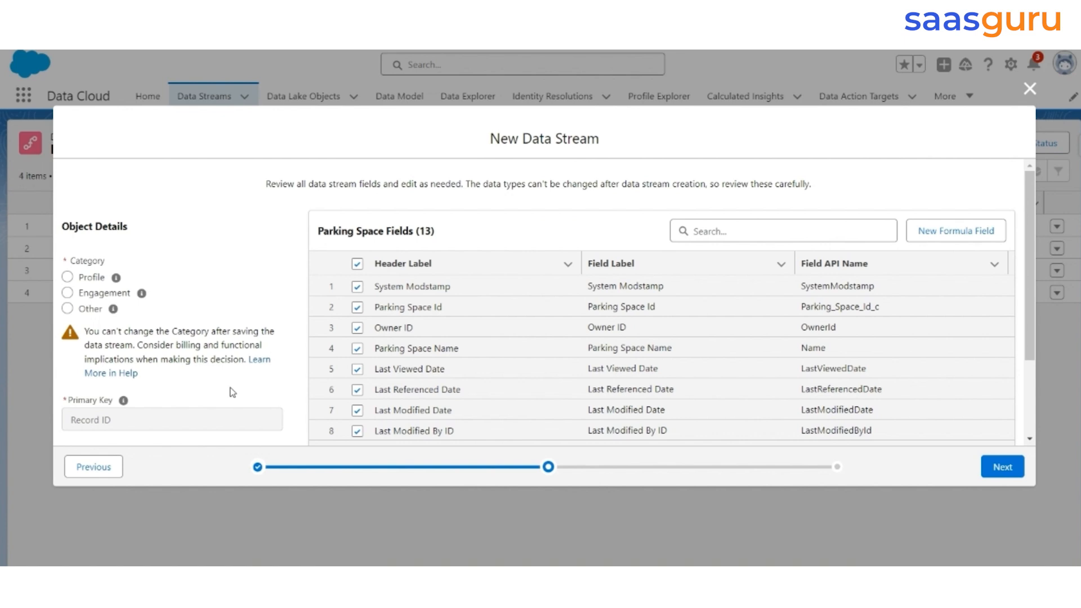
- Categorise the Parking Space stream as Other, keep default name and data space, and deploy
left_click(67, 308)
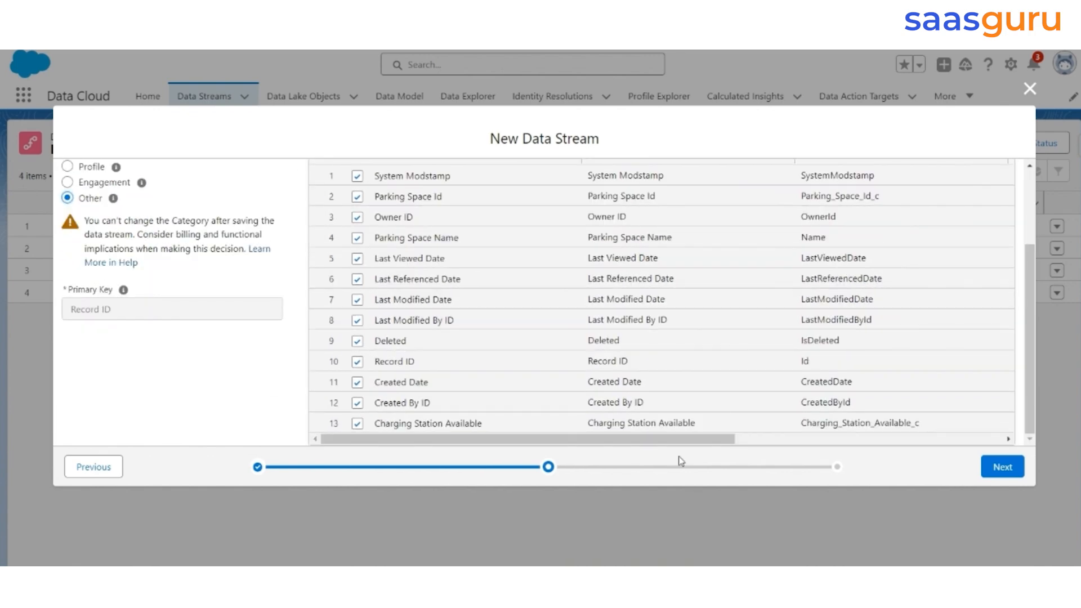
left_click(1002, 466)
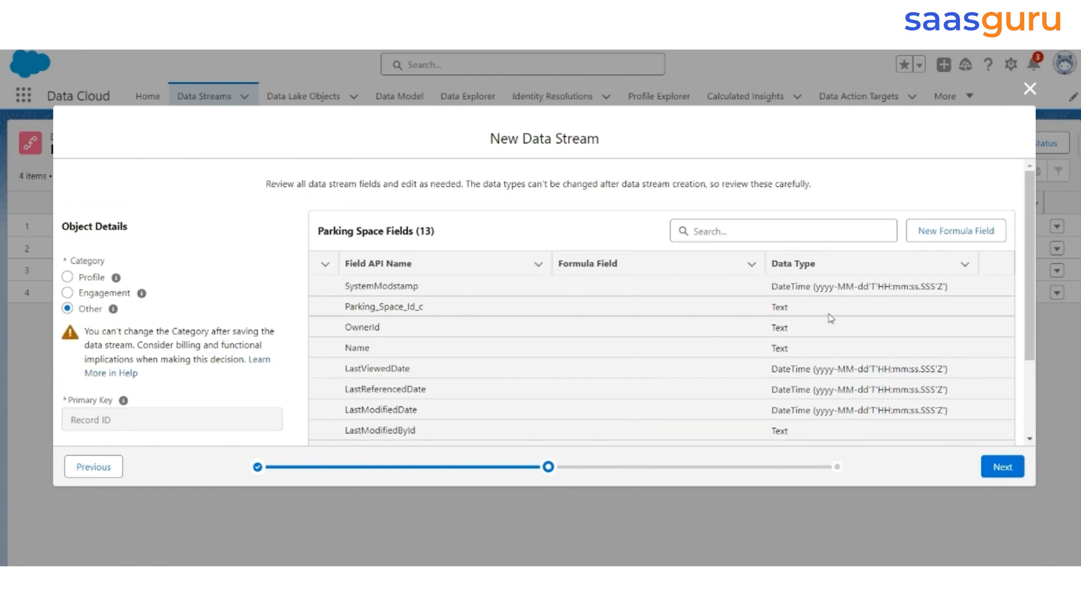
scroll("down", 3)
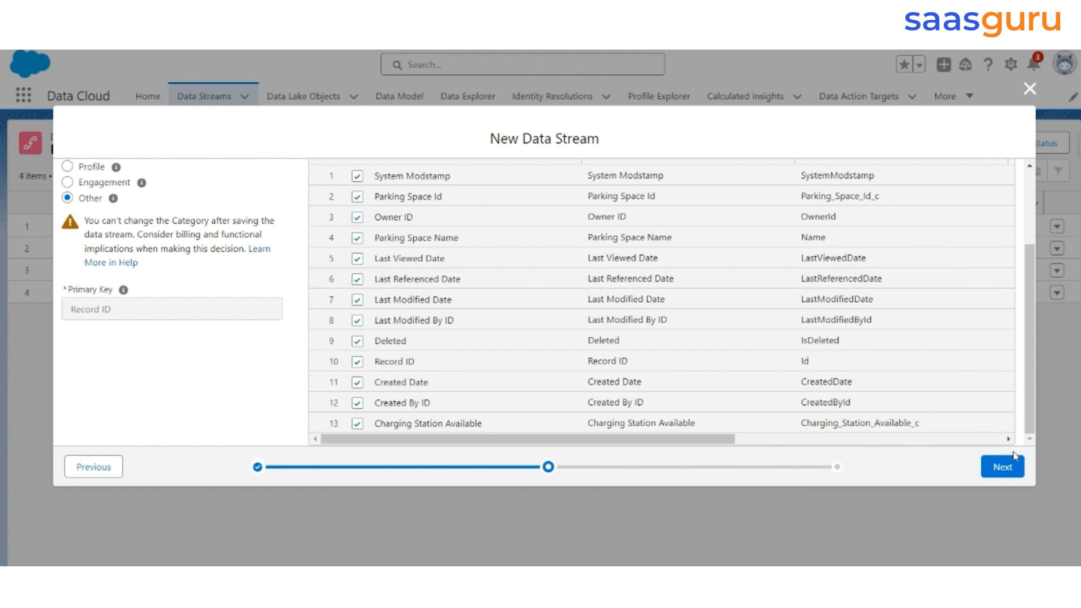
left_click(1002, 467)
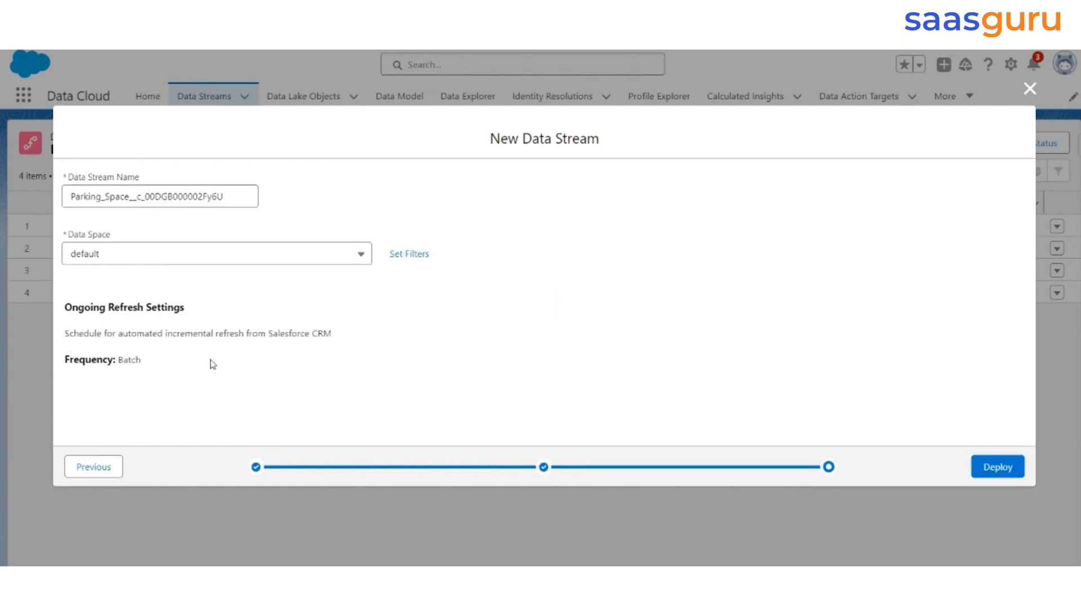
left_click(996, 466)
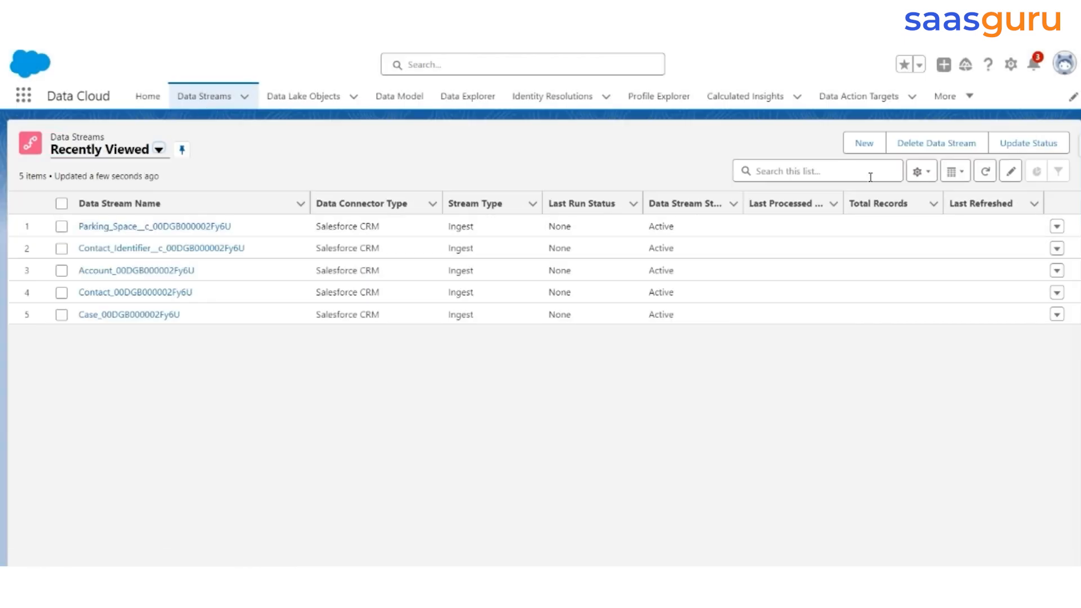
- Create a Salesforce CRM stream from the Parking Reservation object, found by searching 'parking'
left_click(863, 143)
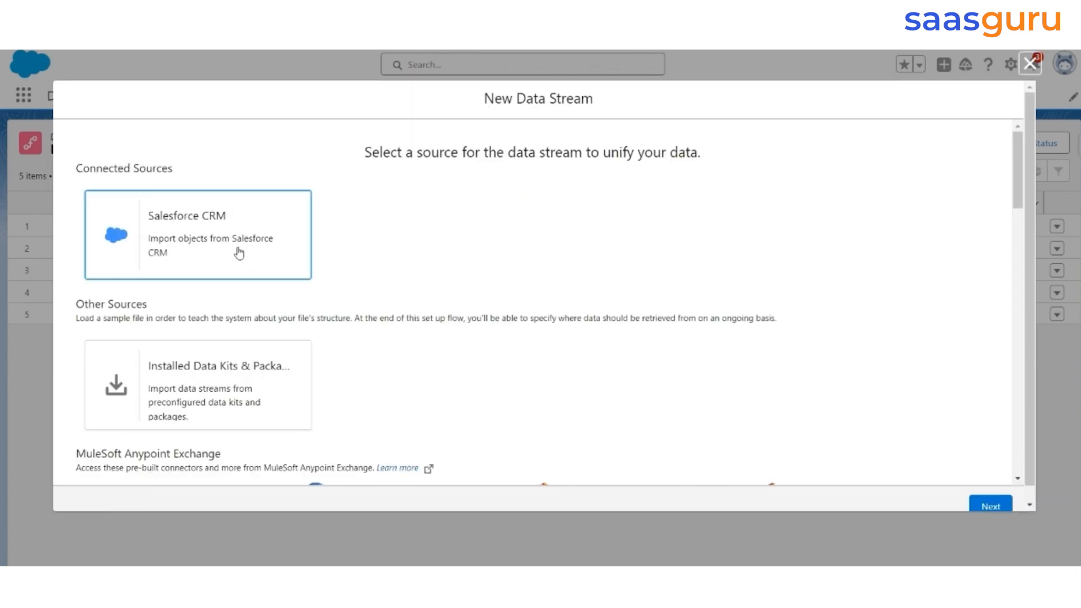
left_click(990, 506)
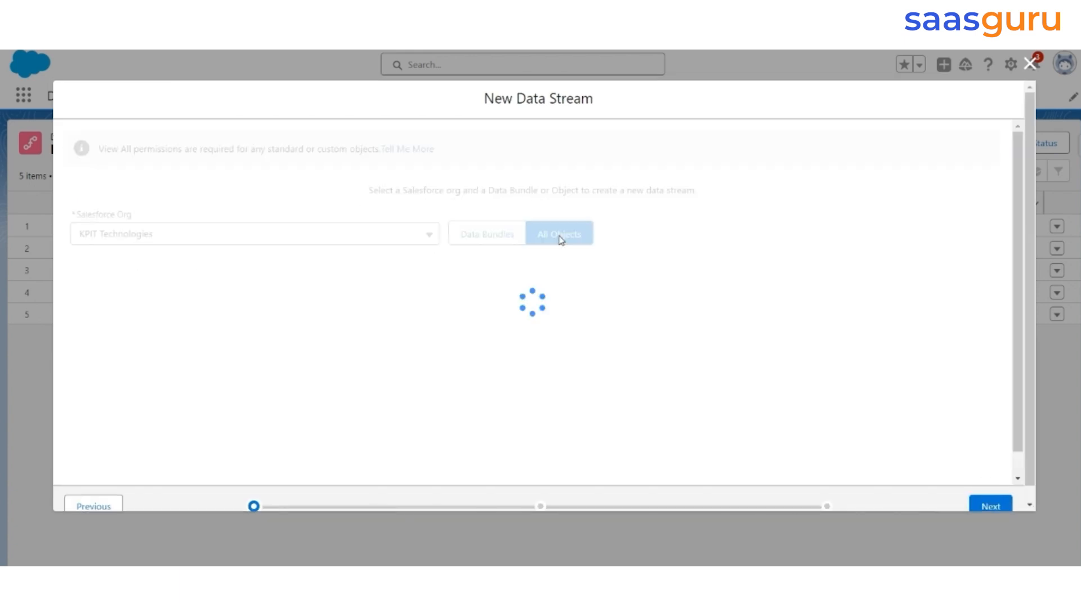
left_click(559, 233)
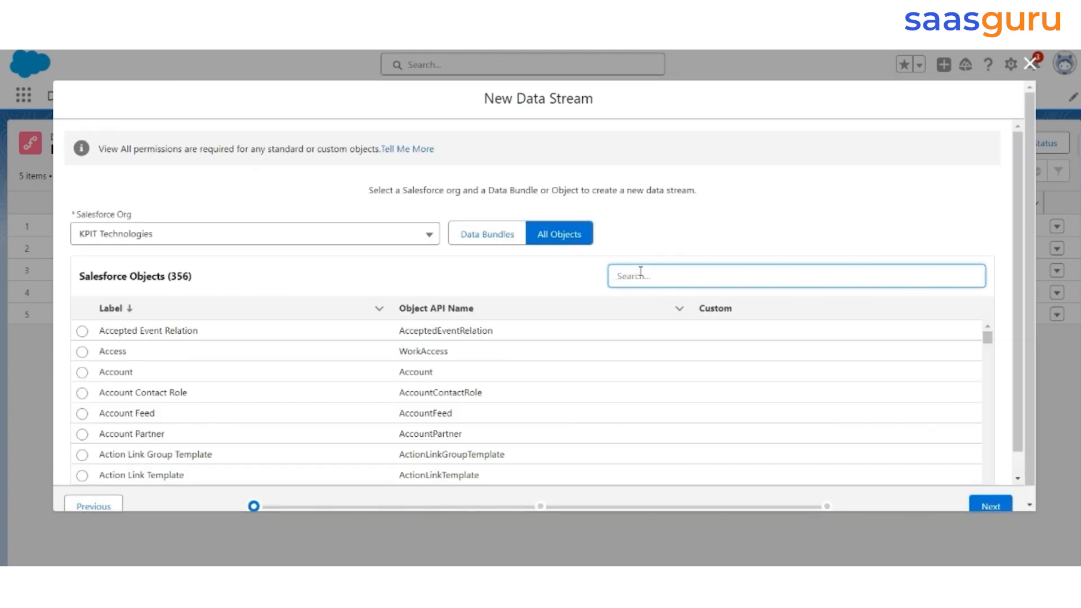
type("parking")
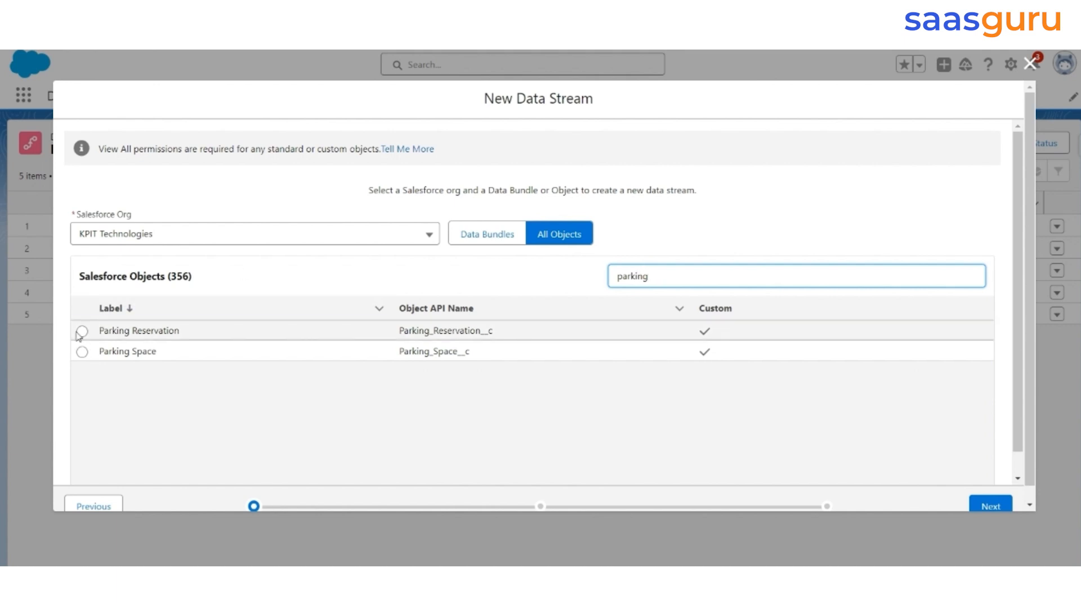
left_click(83, 331)
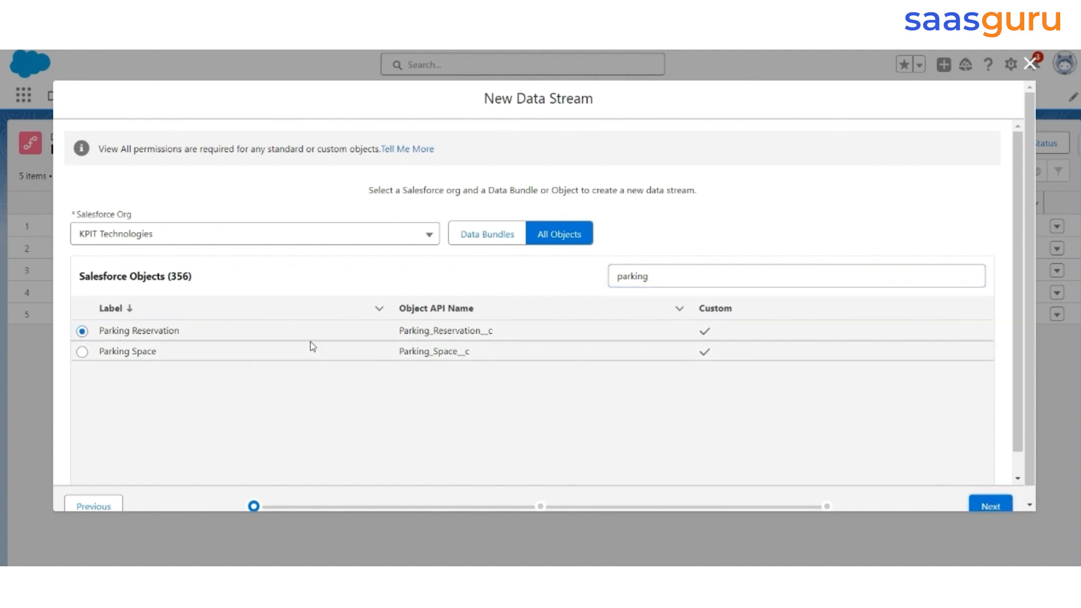
left_click(990, 506)
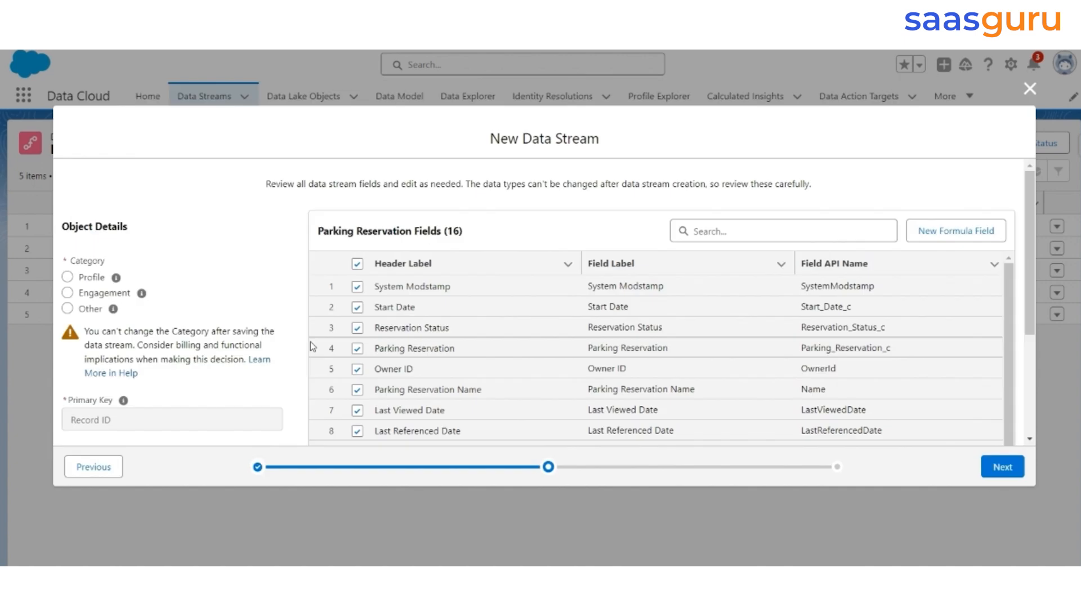
- Categorise Parking Reservation as Engagement with Created Date as event time, deploy, and return
left_click(68, 293)
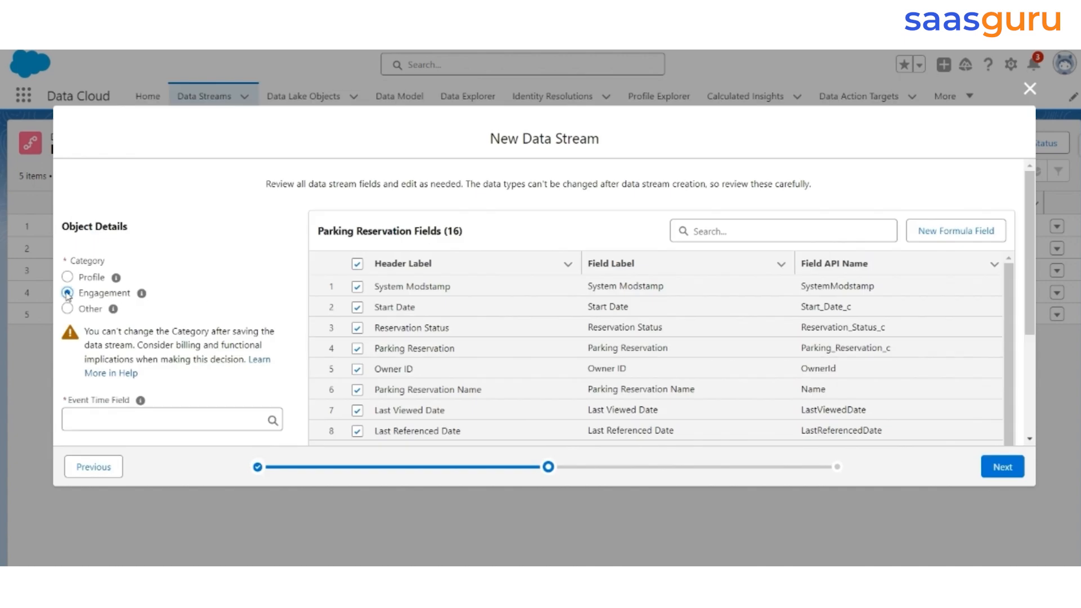
scroll("down", 3)
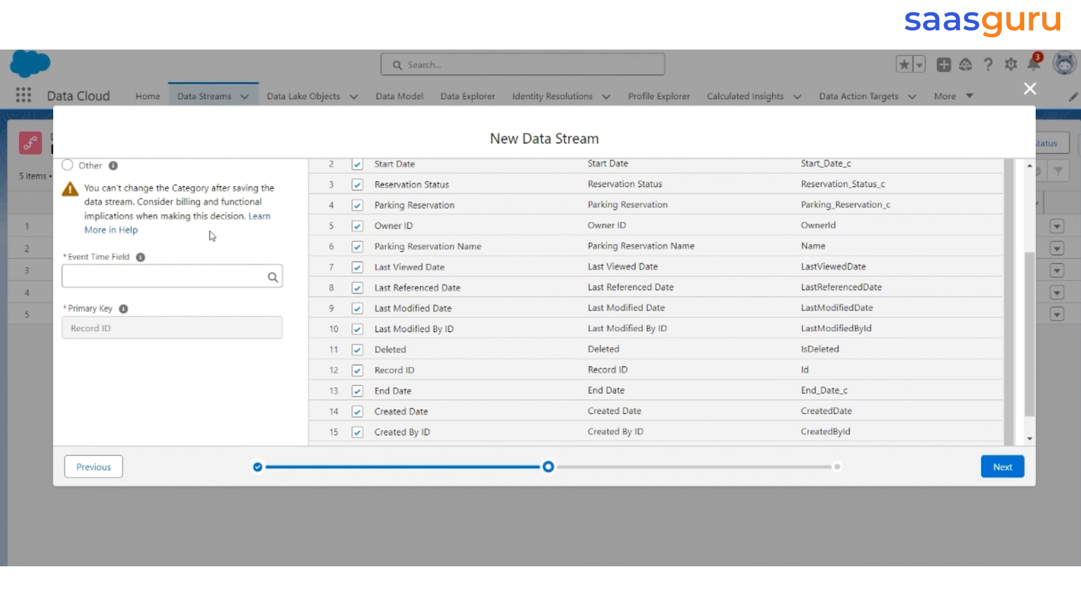
left_click(170, 276)
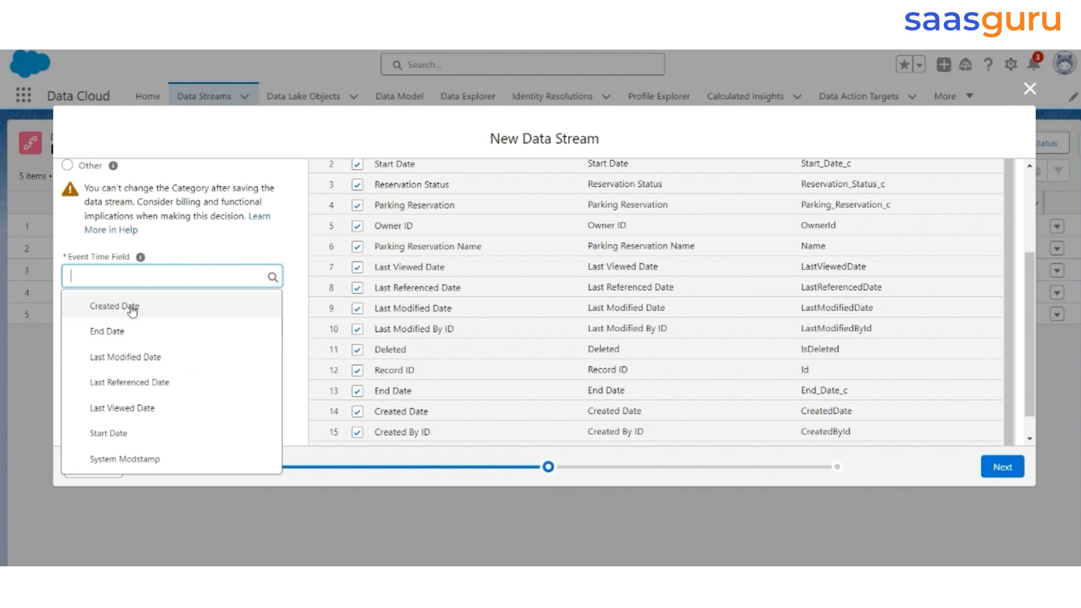
left_click(114, 307)
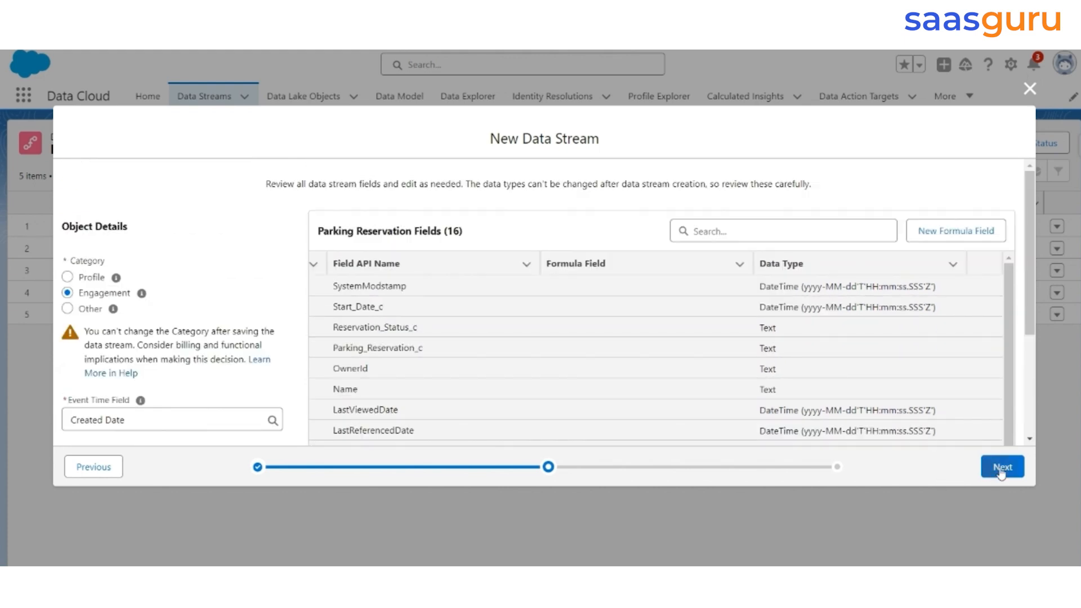
left_click(1001, 467)
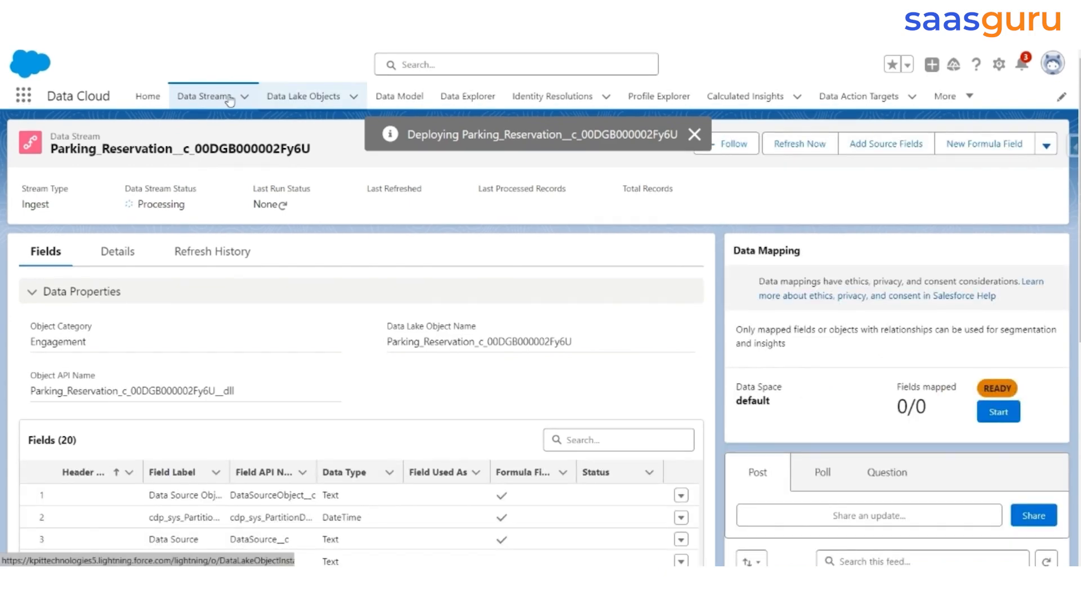
left_click(207, 95)
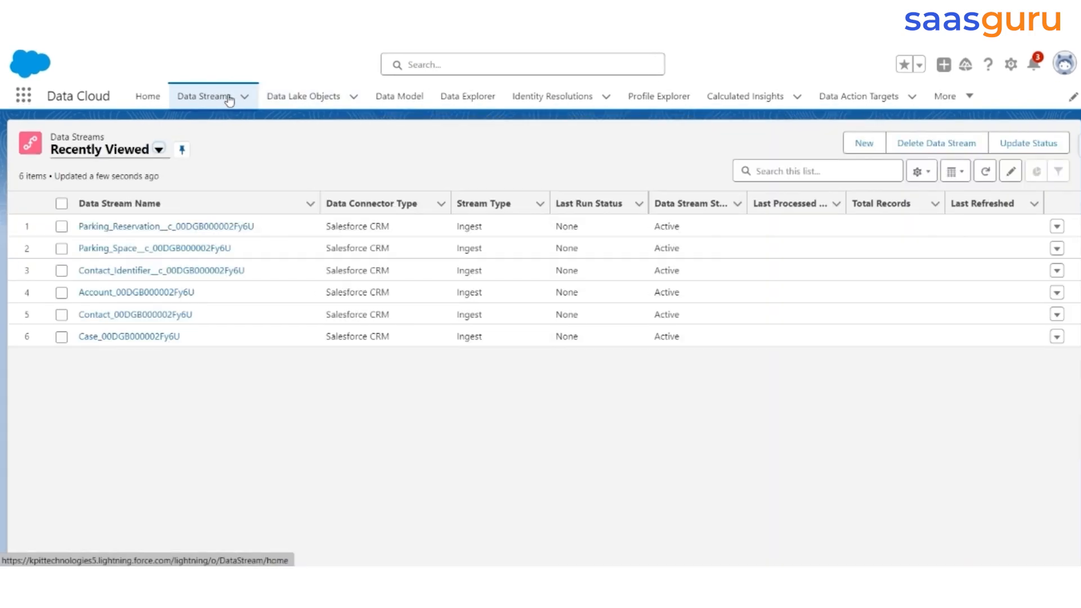